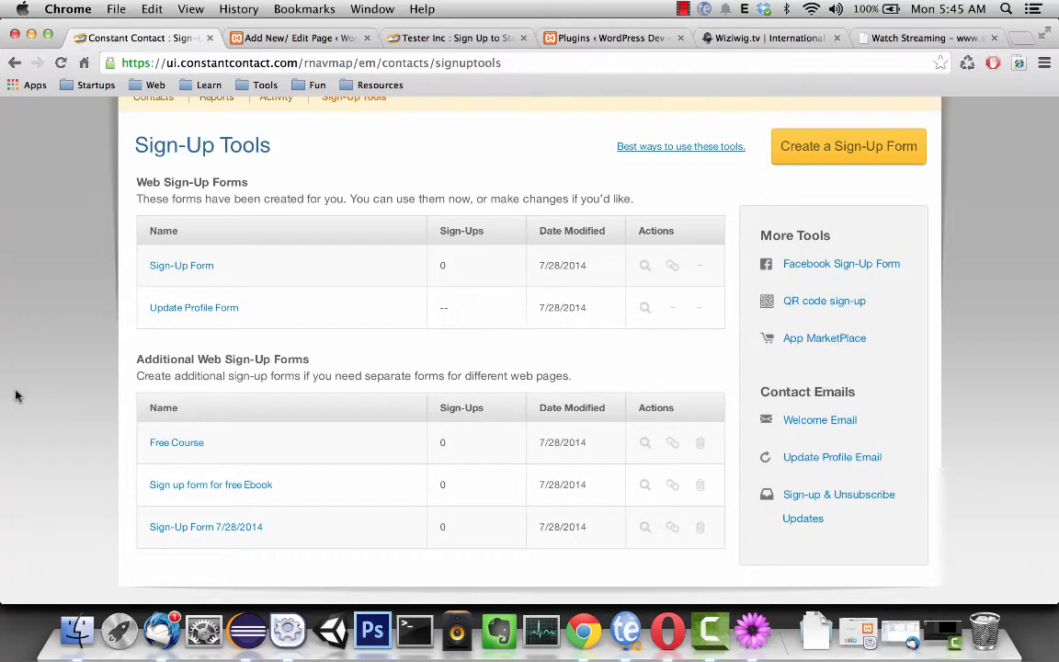
pyautogui.moveTo(324, 424)
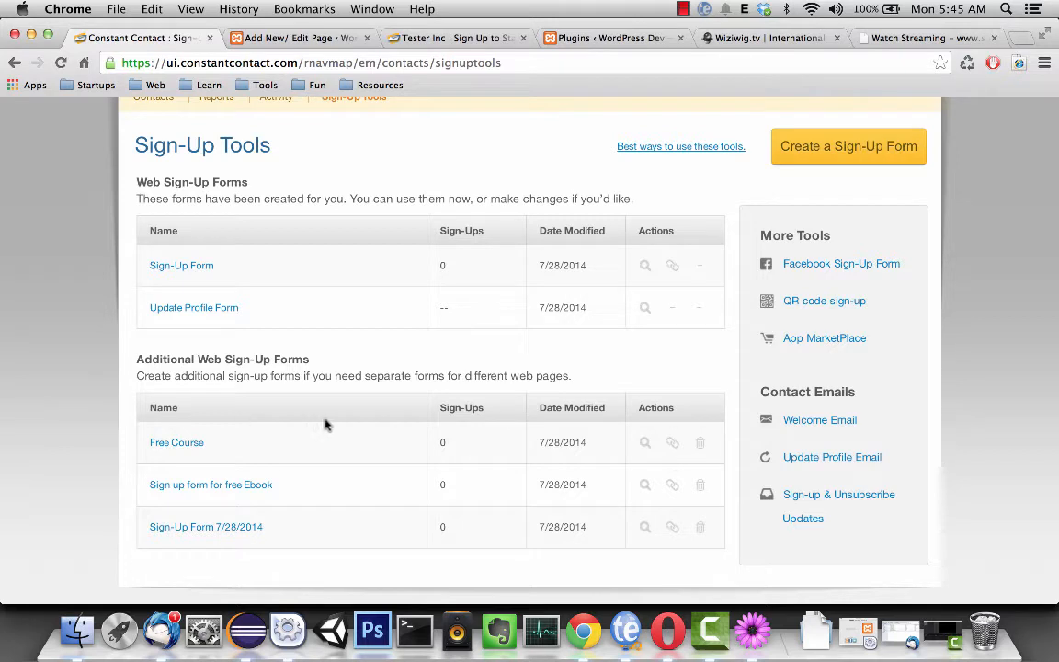
pyautogui.moveTo(509, 443)
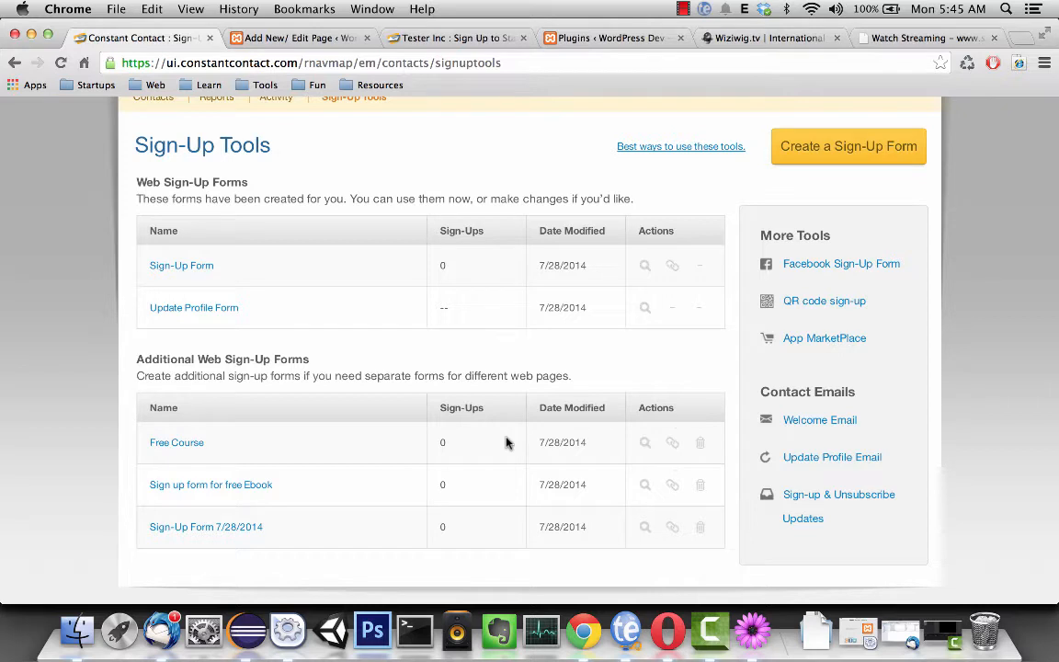
pyautogui.moveTo(646, 406)
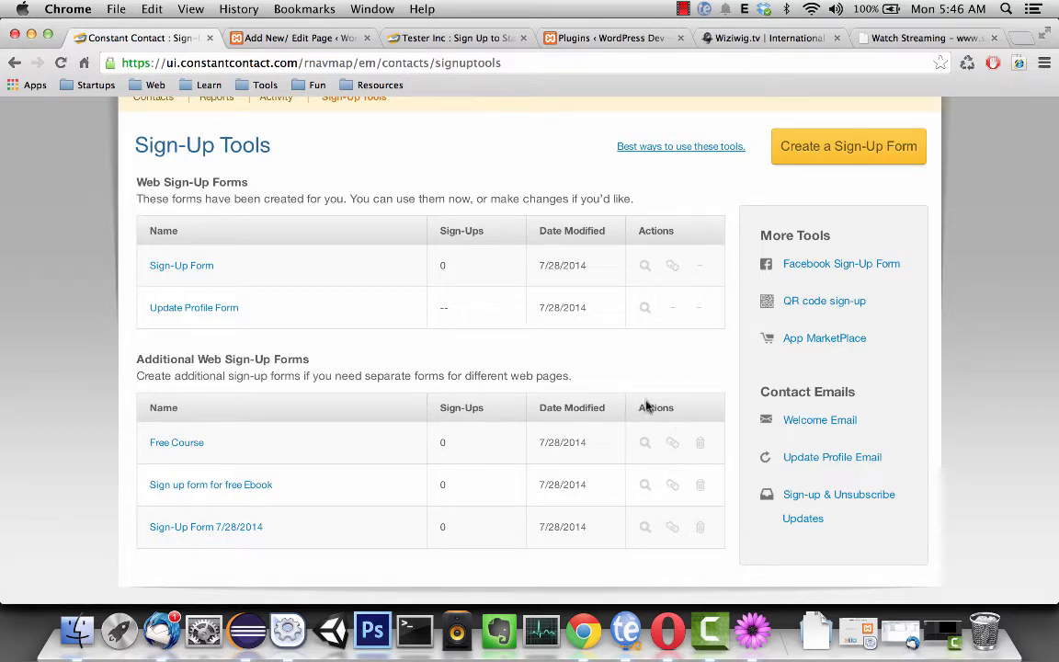
pyautogui.moveTo(644, 409)
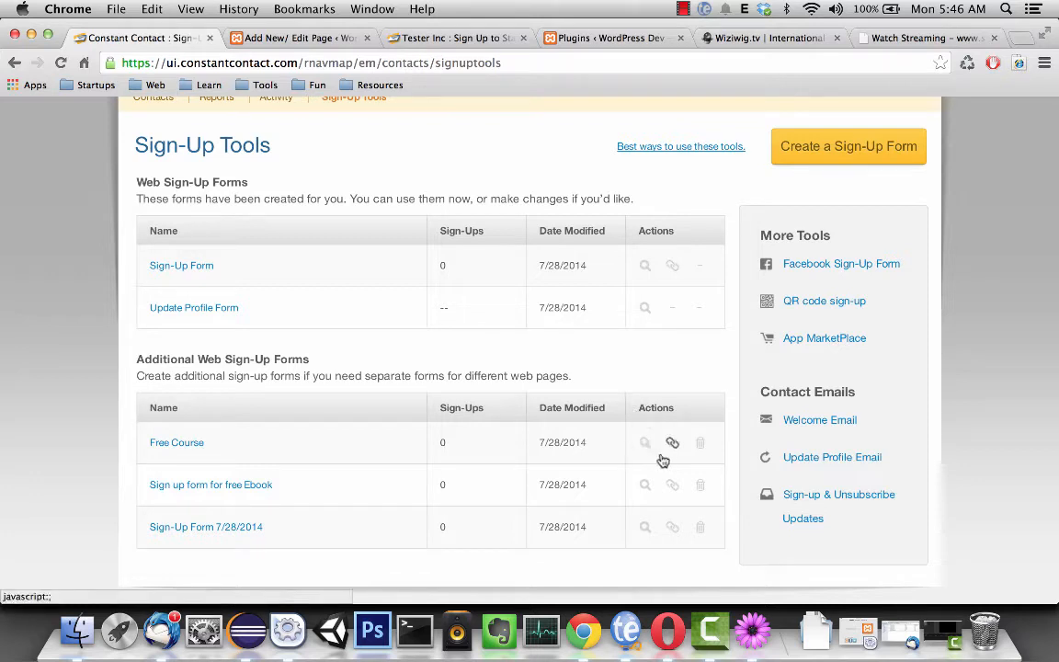
pyautogui.moveTo(615, 442)
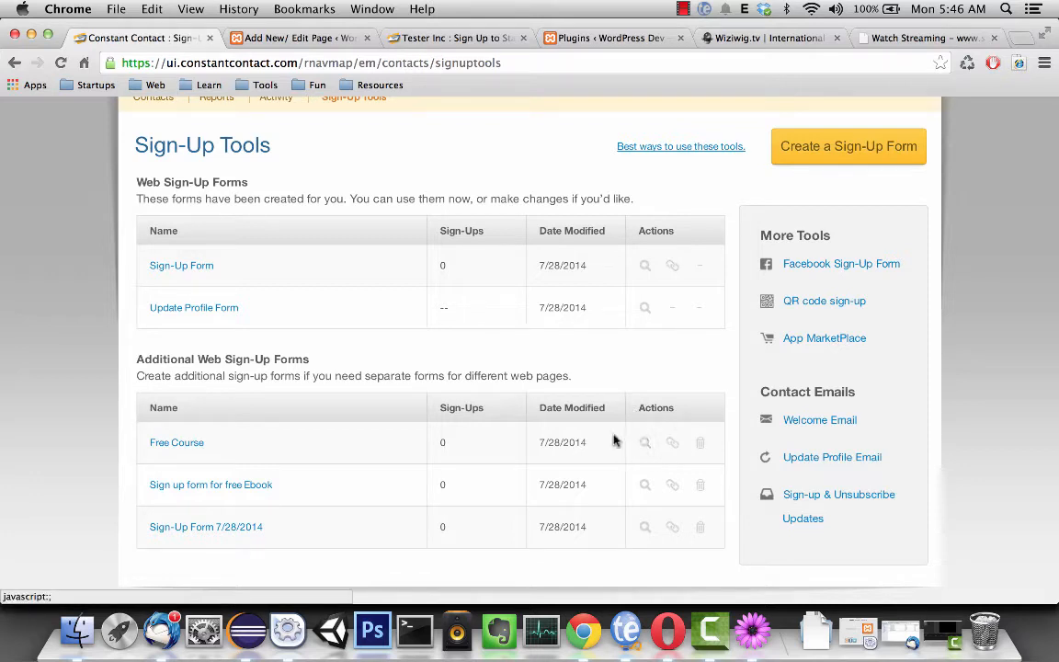
pyautogui.moveTo(672, 442)
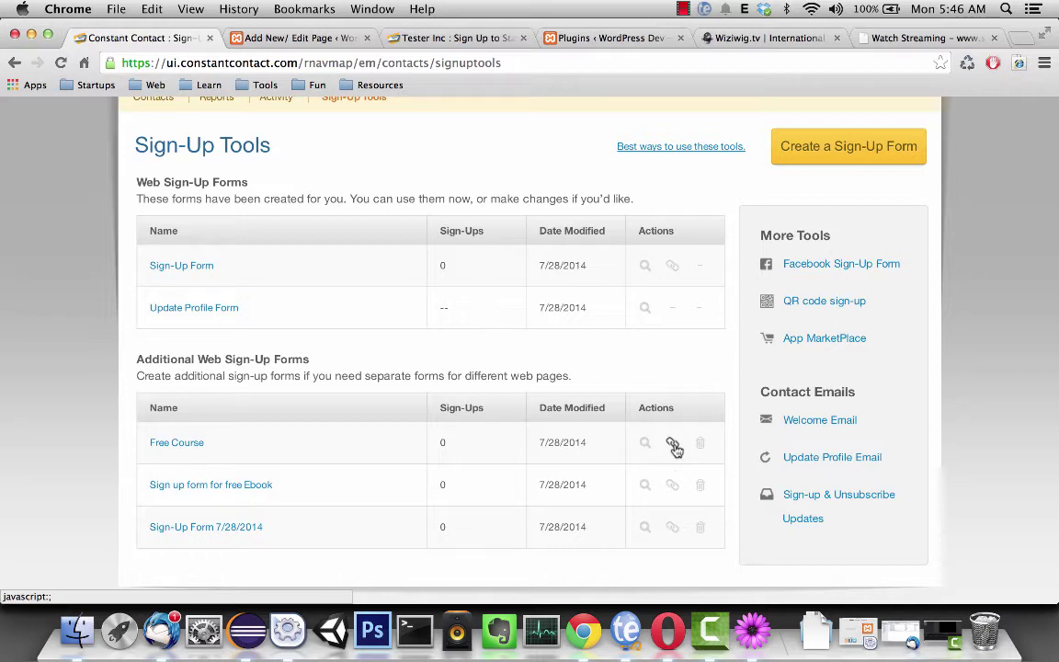
# - Reveal and copy the Free Course form's share URL in Constant Contact
pyautogui.click(672, 442)
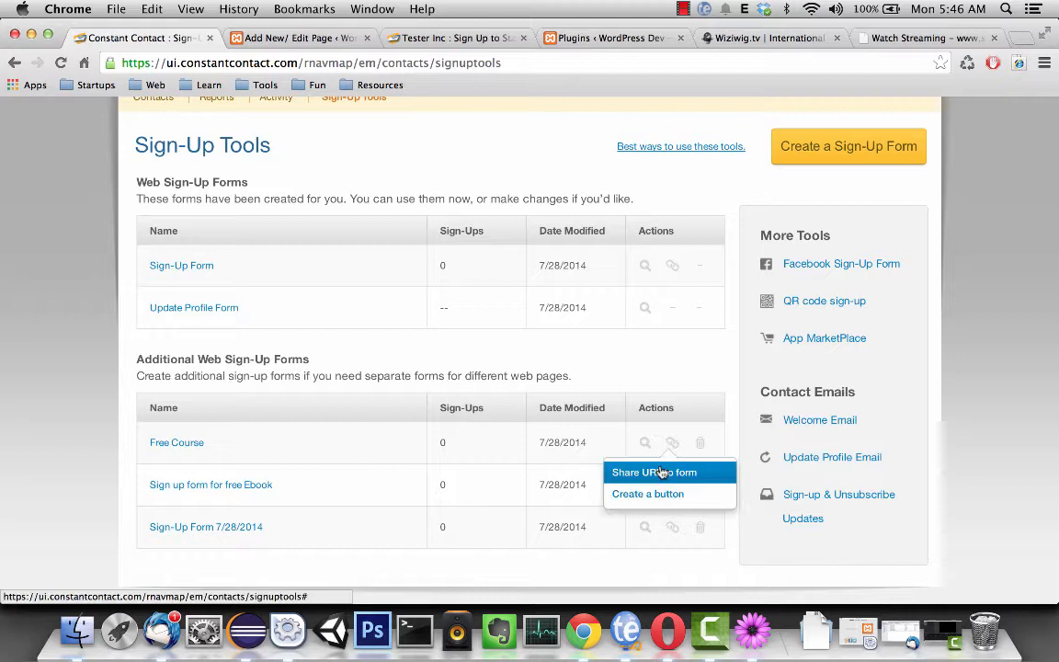
pyautogui.moveTo(664, 476)
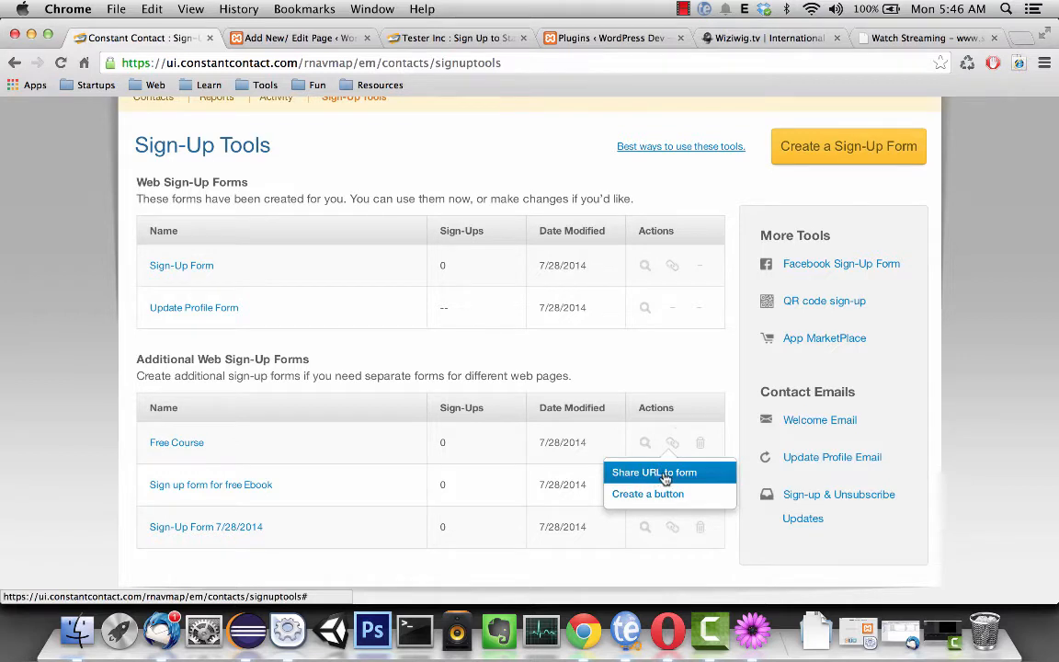
pyautogui.click(655, 472)
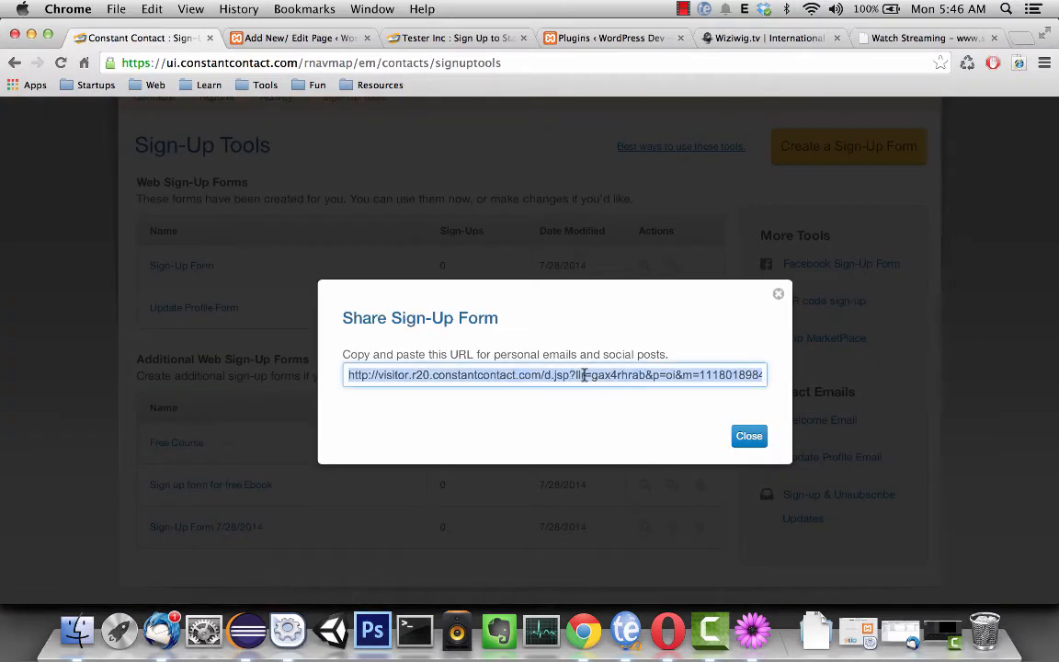
pyautogui.rightClick(579, 374)
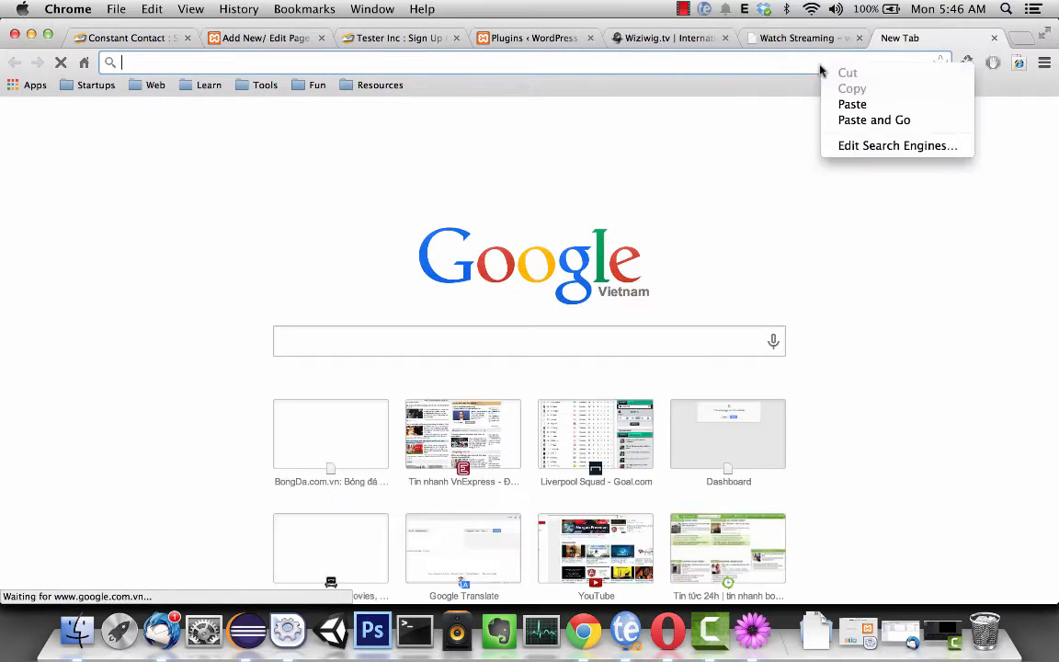
# - Load the copied share link in the new tab and focus the Email Address field
pyautogui.click(874, 120)
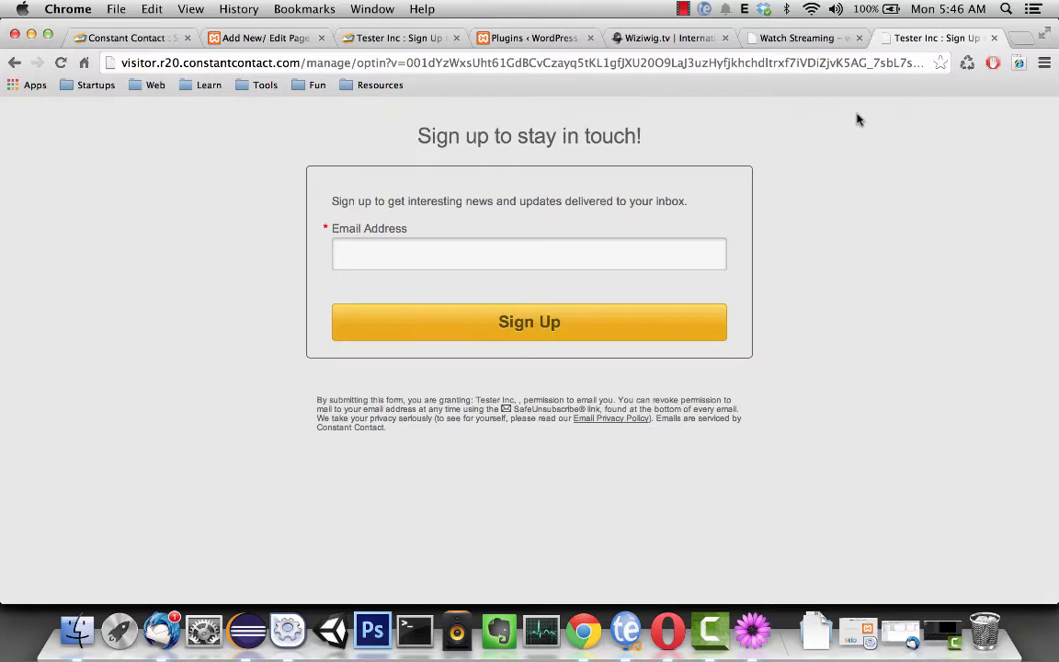
pyautogui.moveTo(669, 189)
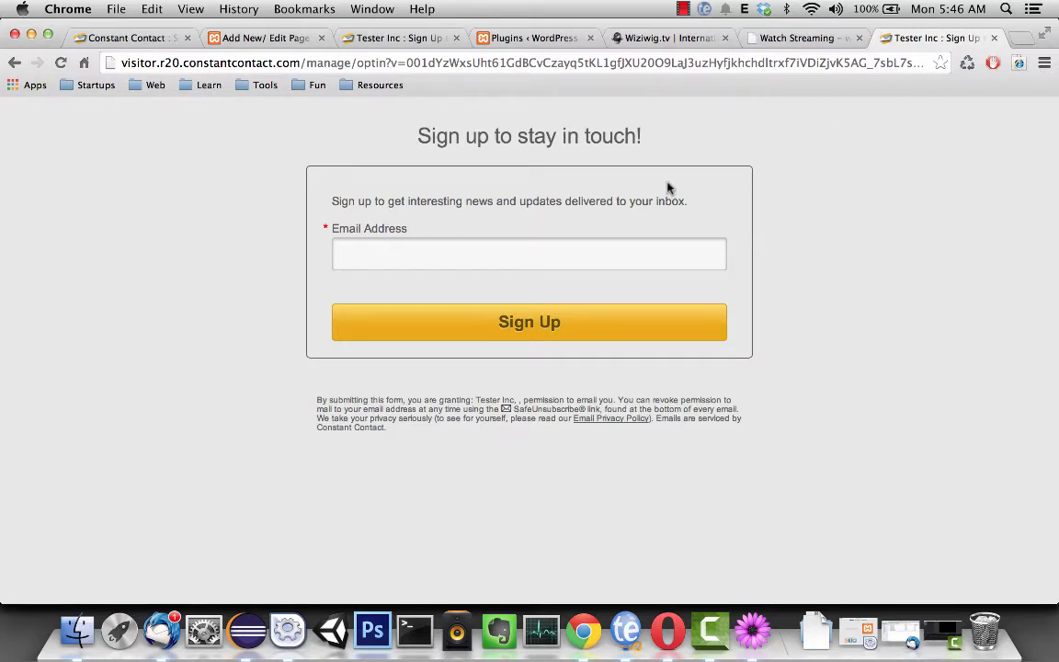
pyautogui.click(529, 254)
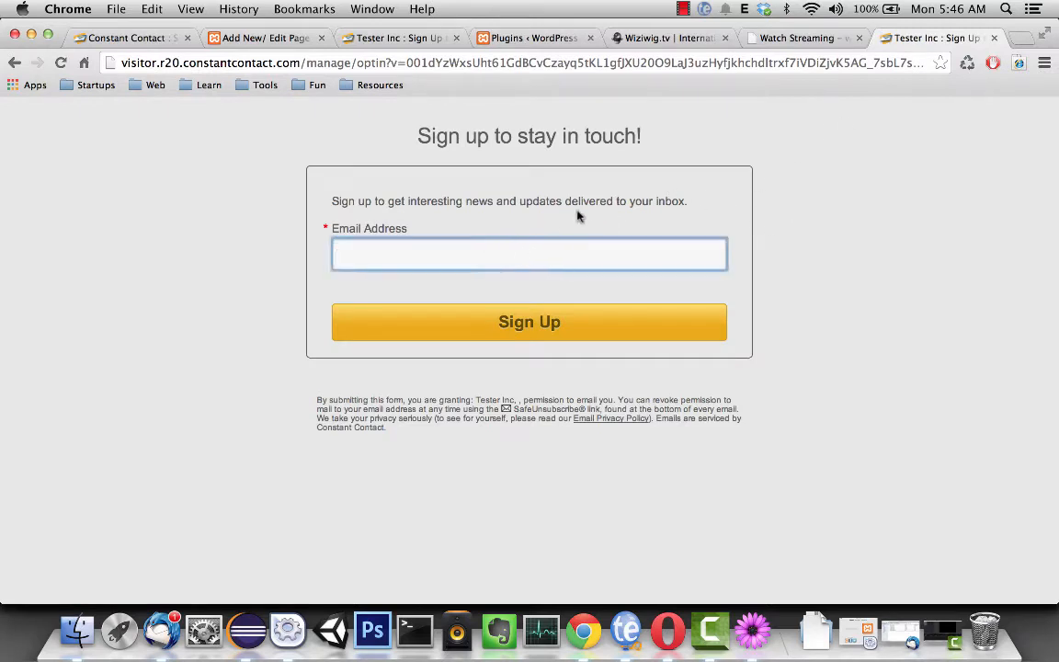
pyautogui.moveTo(541, 221)
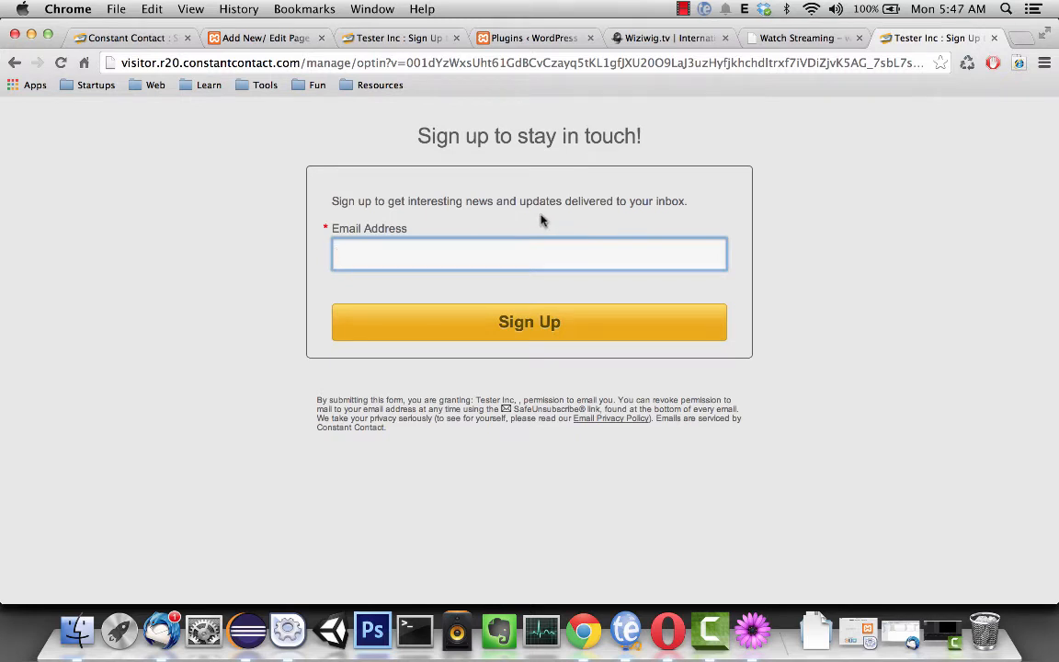
pyautogui.moveTo(520, 234)
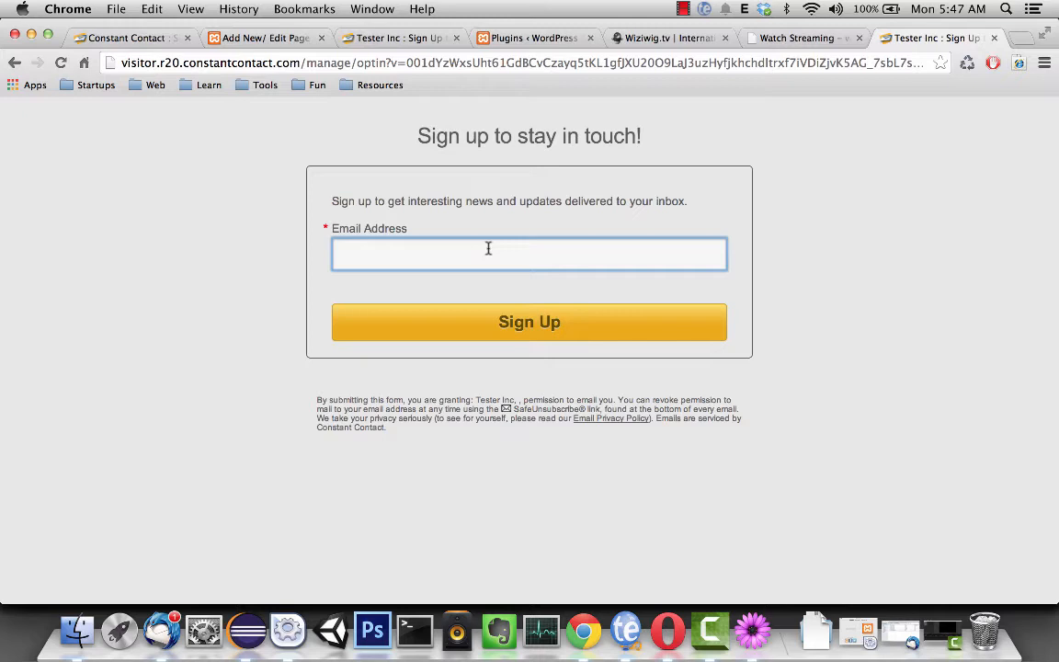
# - Inspect the Email Address field to expose the sign-up form's HTML and action URL
pyautogui.rightClick(488, 254)
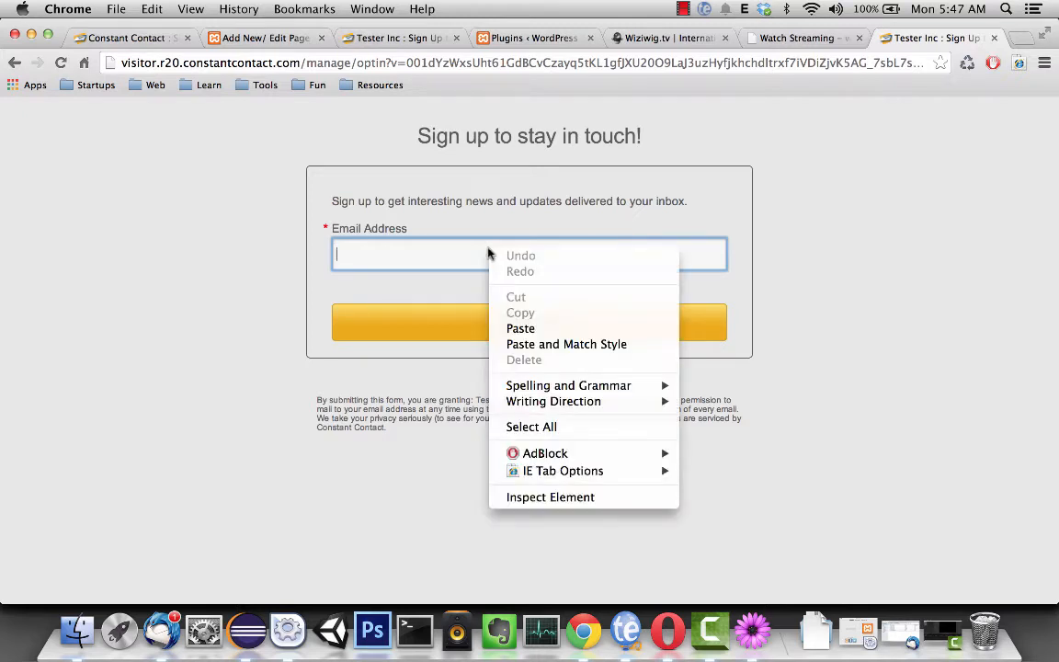
pyautogui.moveTo(545, 493)
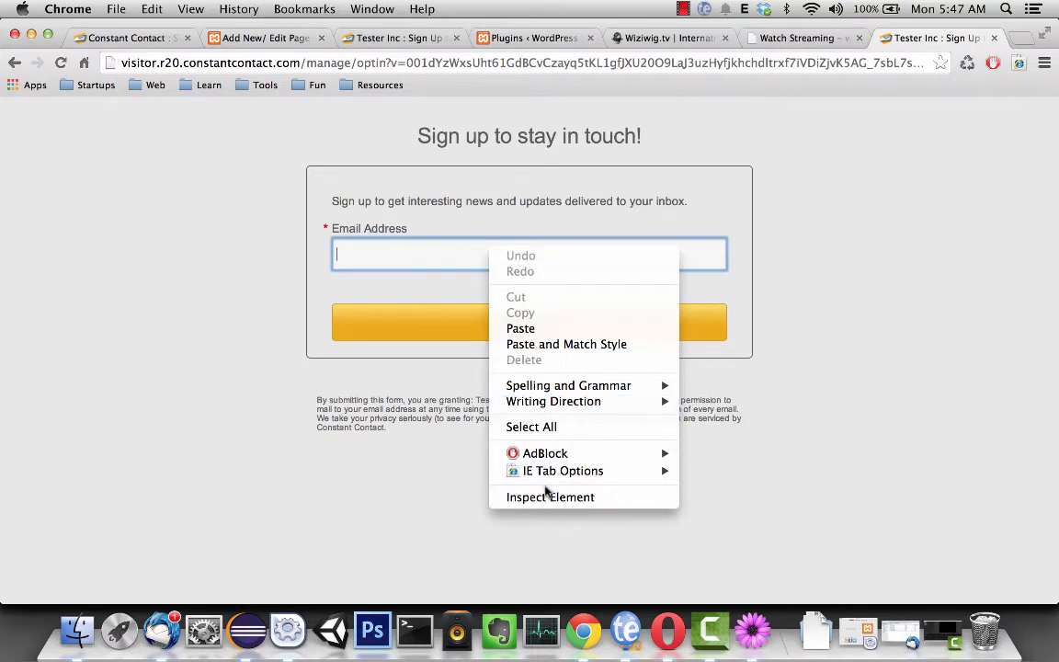
pyautogui.click(529, 506)
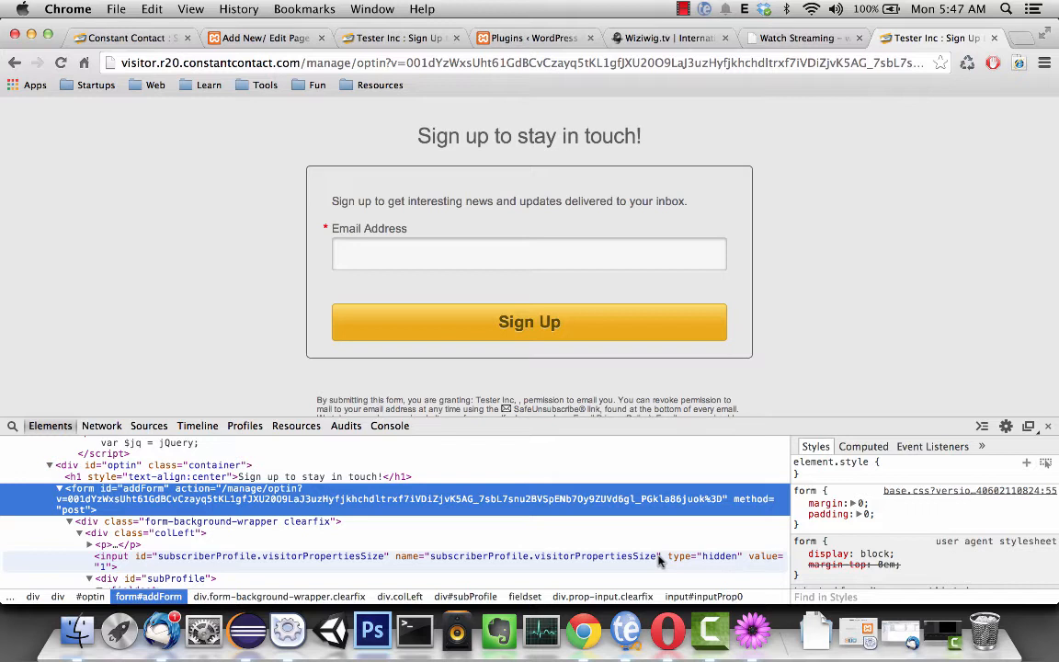
pyautogui.moveTo(752, 630)
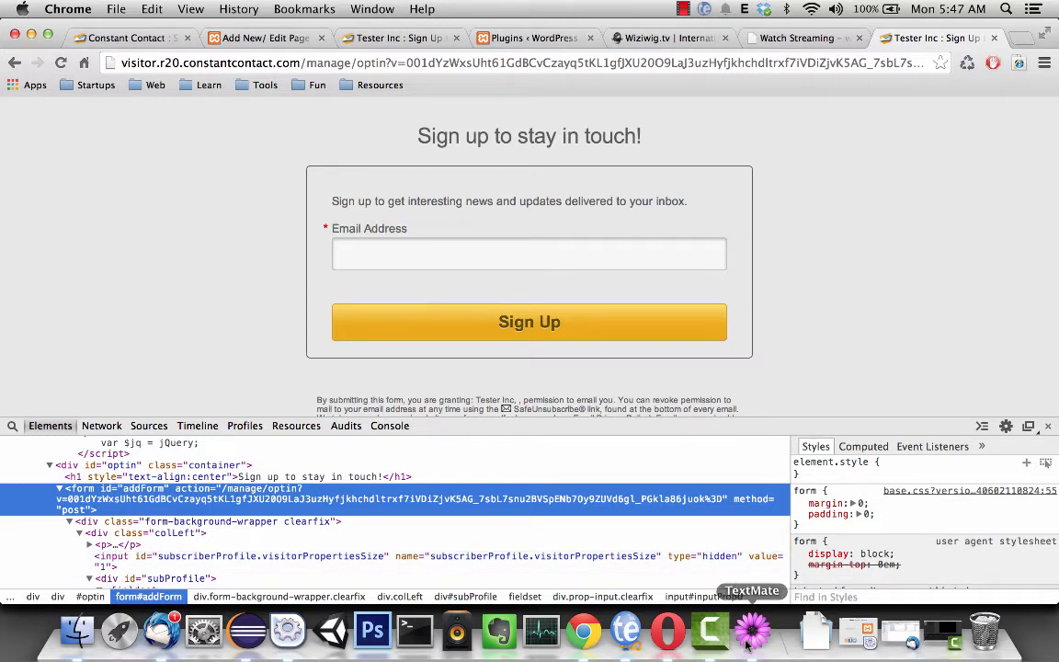
# - Delete the action URL from the form tag in TextMate, then go back to Chrome
pyautogui.click(753, 630)
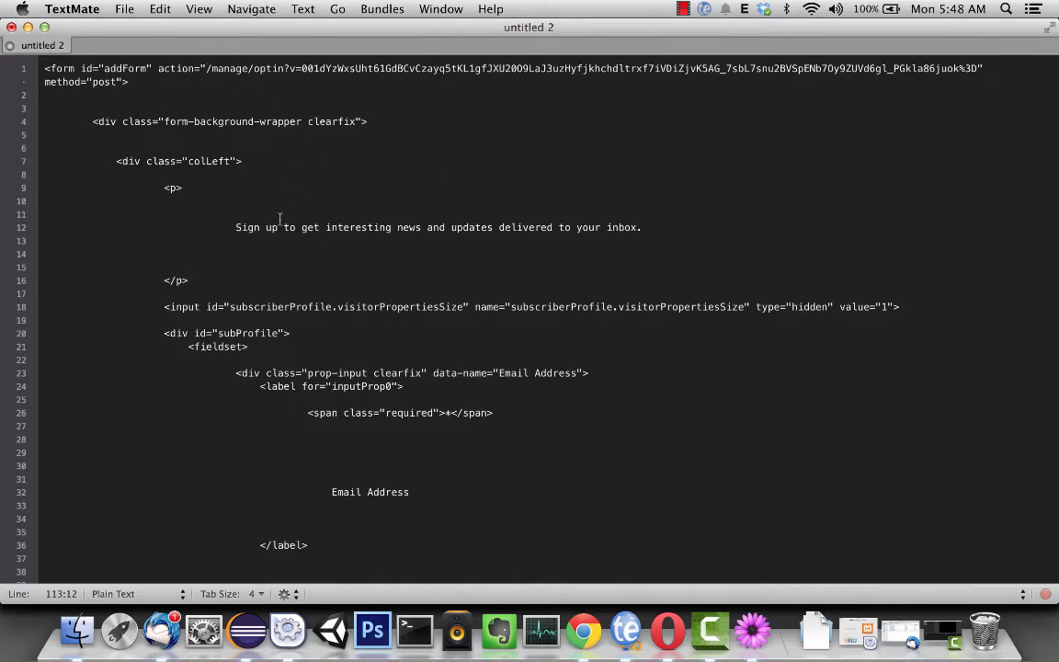
pyautogui.click(206, 68)
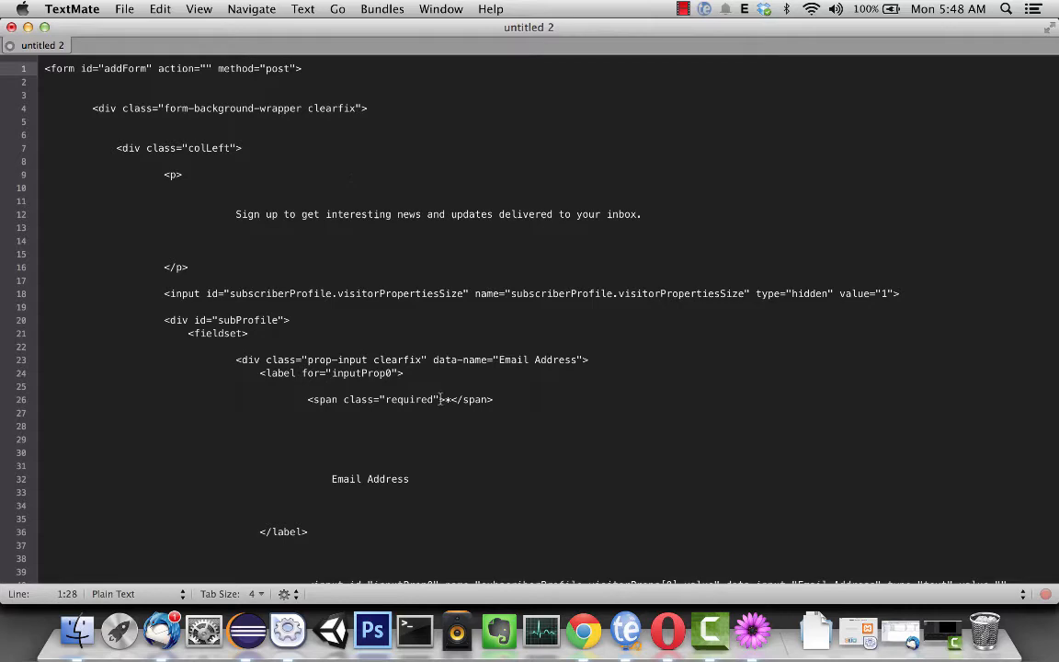
pyautogui.click(584, 631)
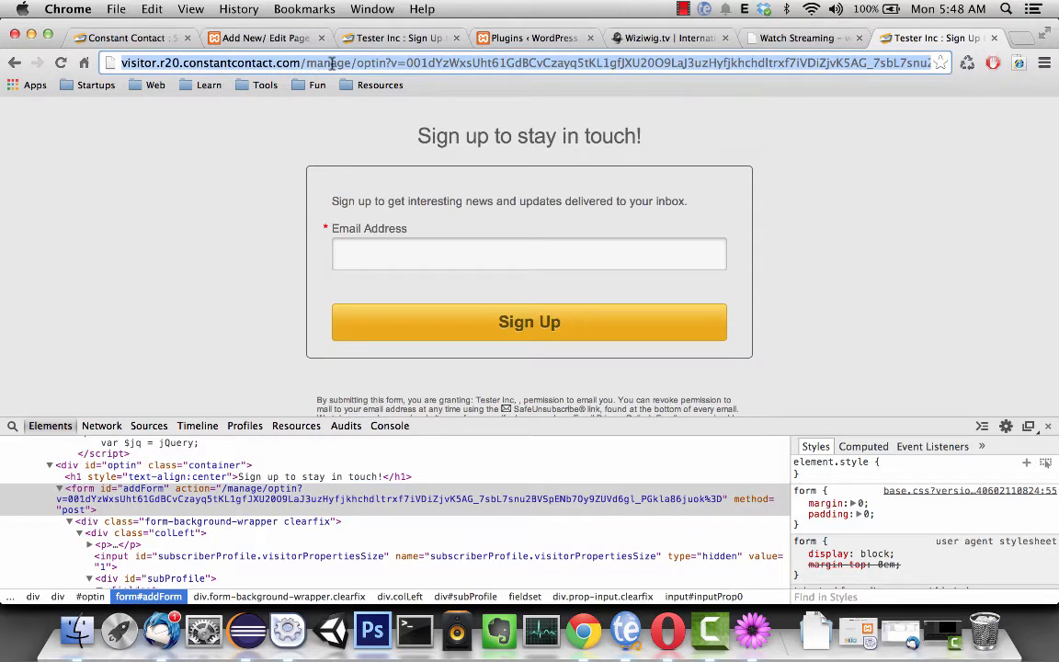
# - Copy the sign-up page's full address from Chrome into the form's action attribute
pyautogui.rightClick(331, 63)
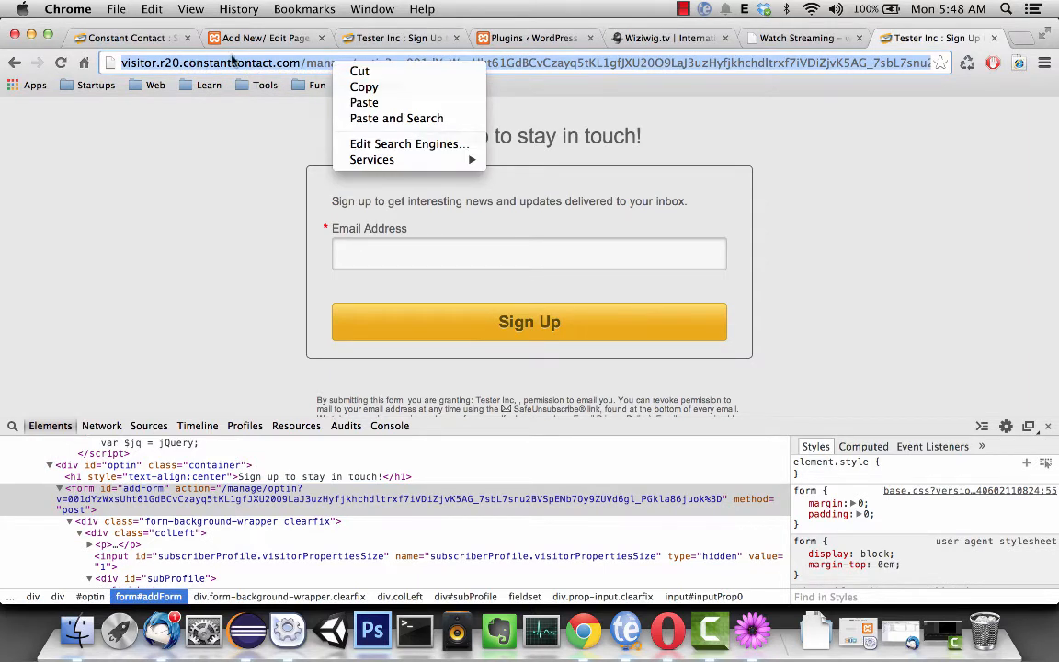
pyautogui.moveTo(364, 87)
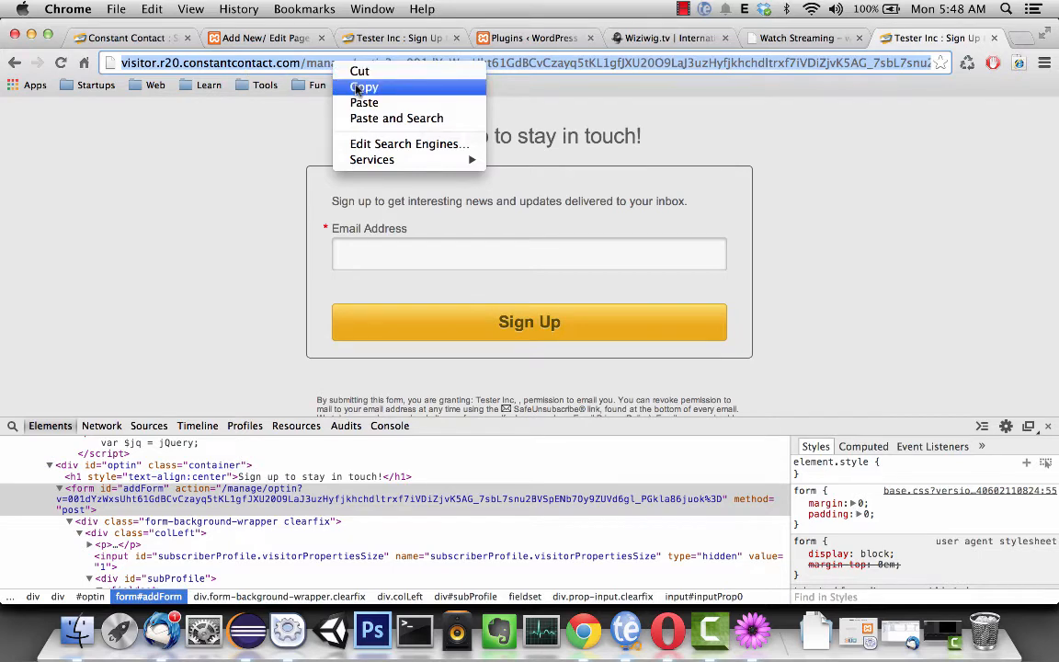
pyautogui.click(365, 86)
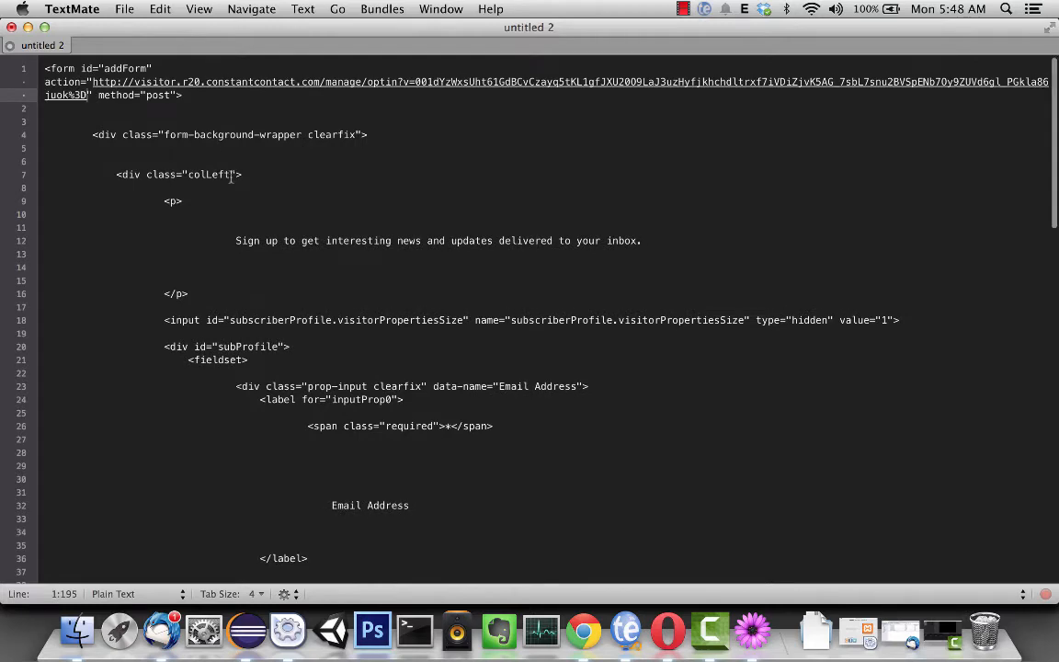
# - Turn the interest-category checkbox into a hidden input, copy the form code, and return to WP Lead Plus
pyautogui.scroll(-3)
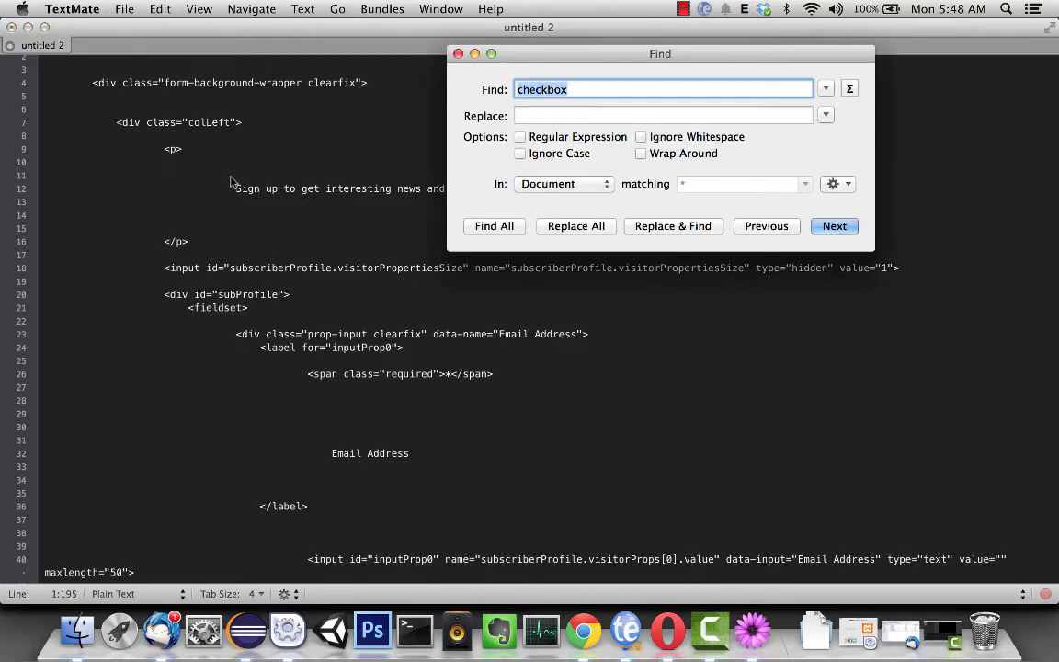
pyautogui.moveTo(878, 255)
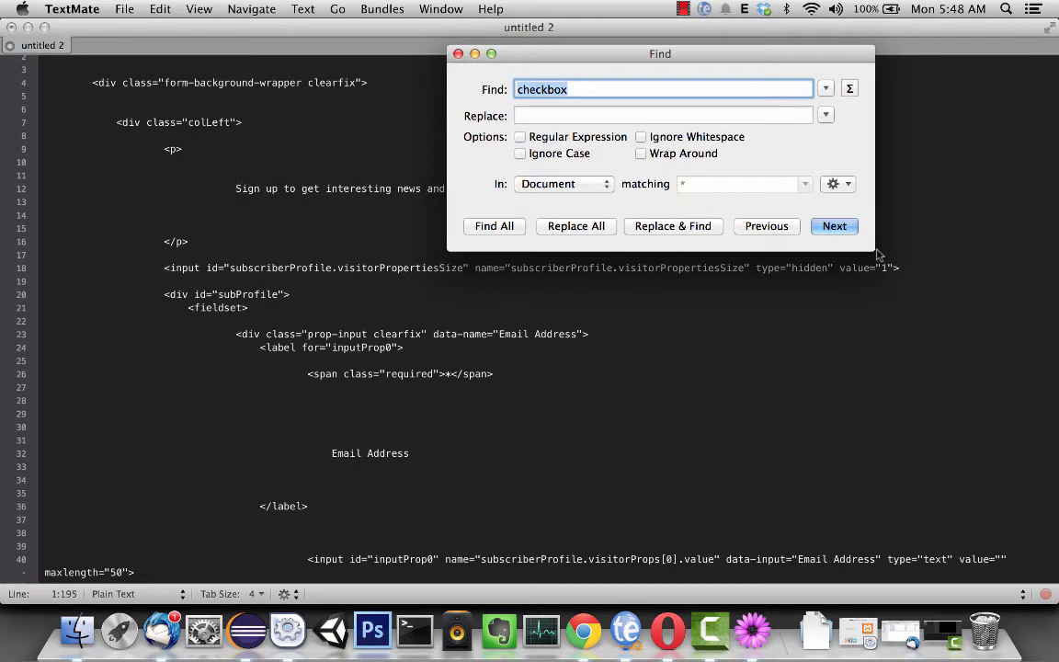
pyautogui.click(834, 226)
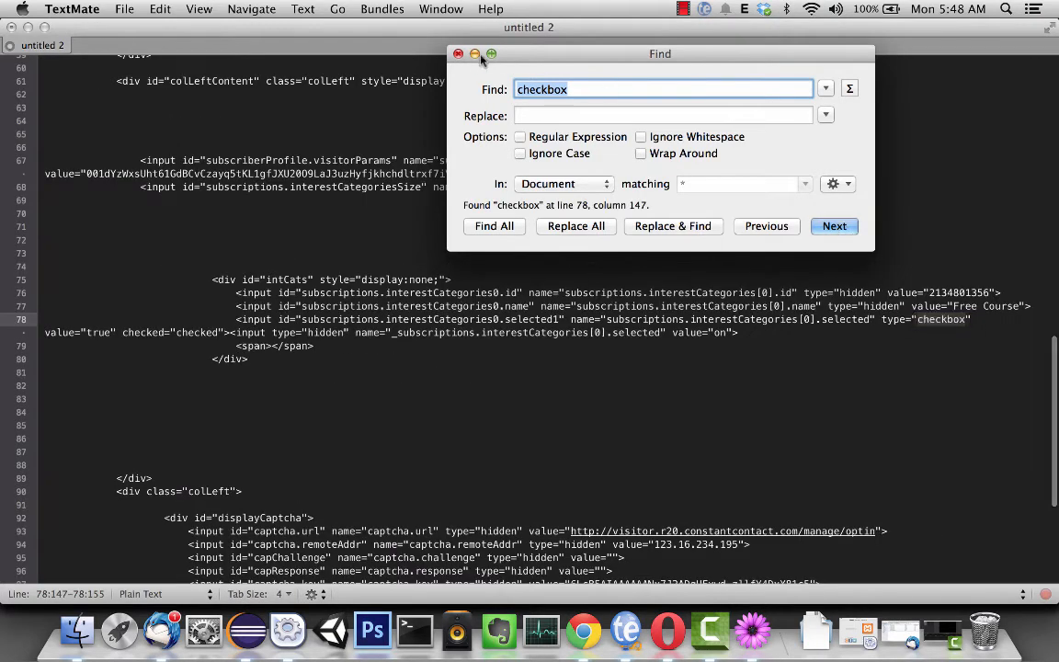
pyautogui.click(459, 54)
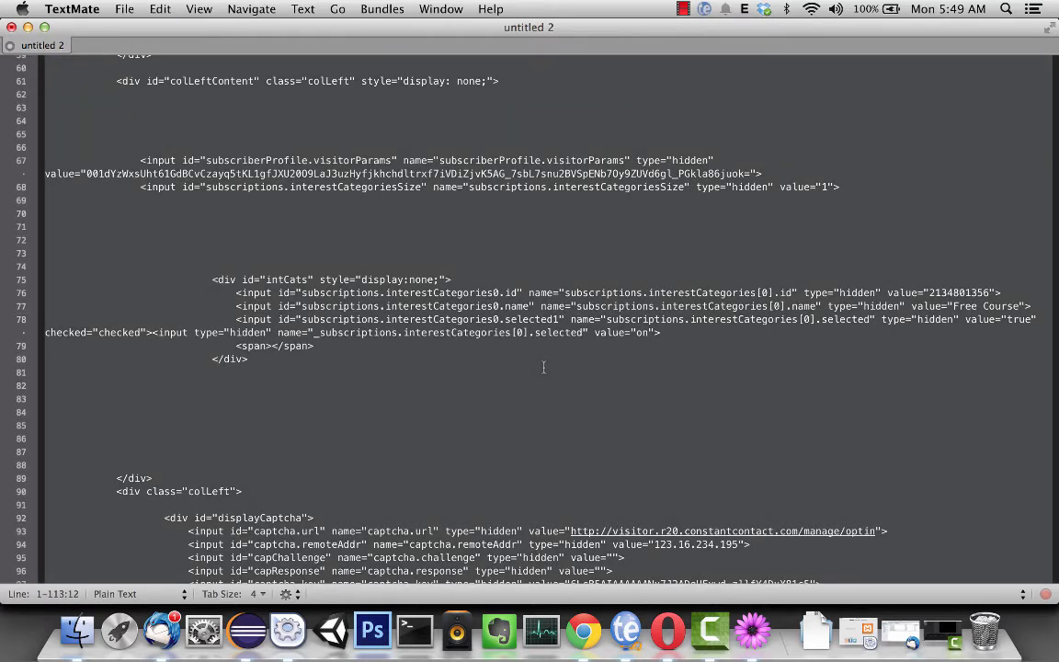
pyautogui.rightClick(544, 368)
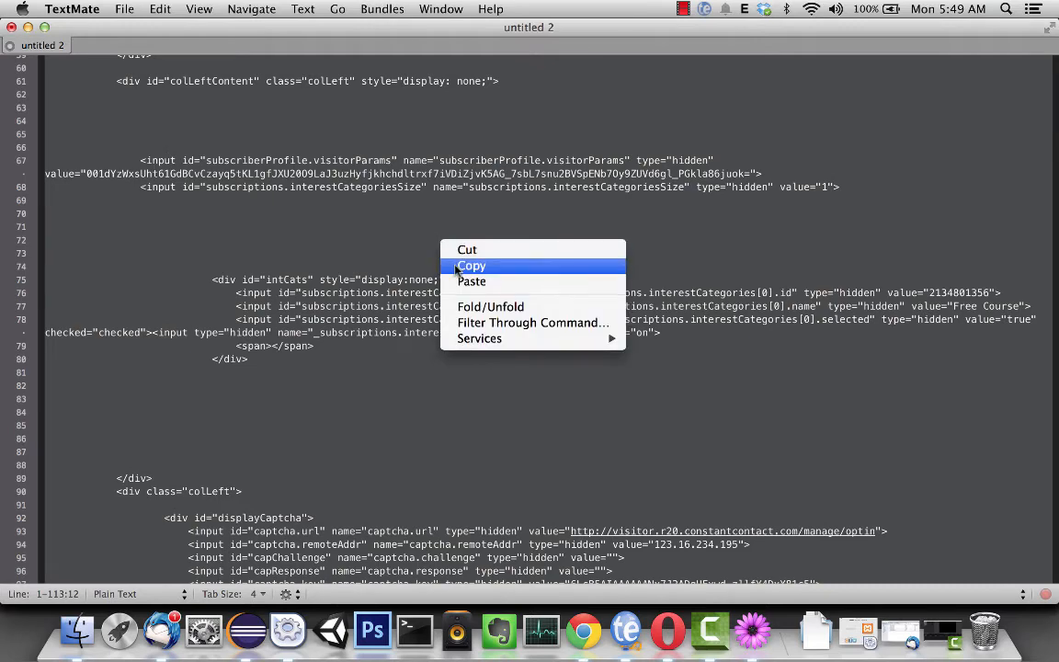
pyautogui.click(470, 266)
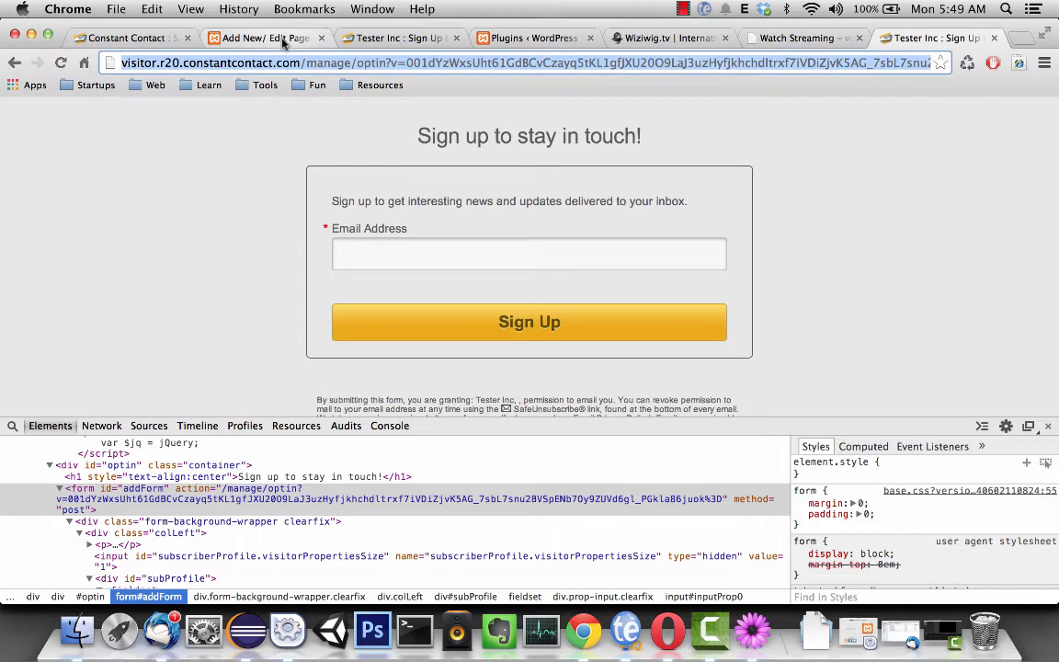
pyautogui.click(267, 38)
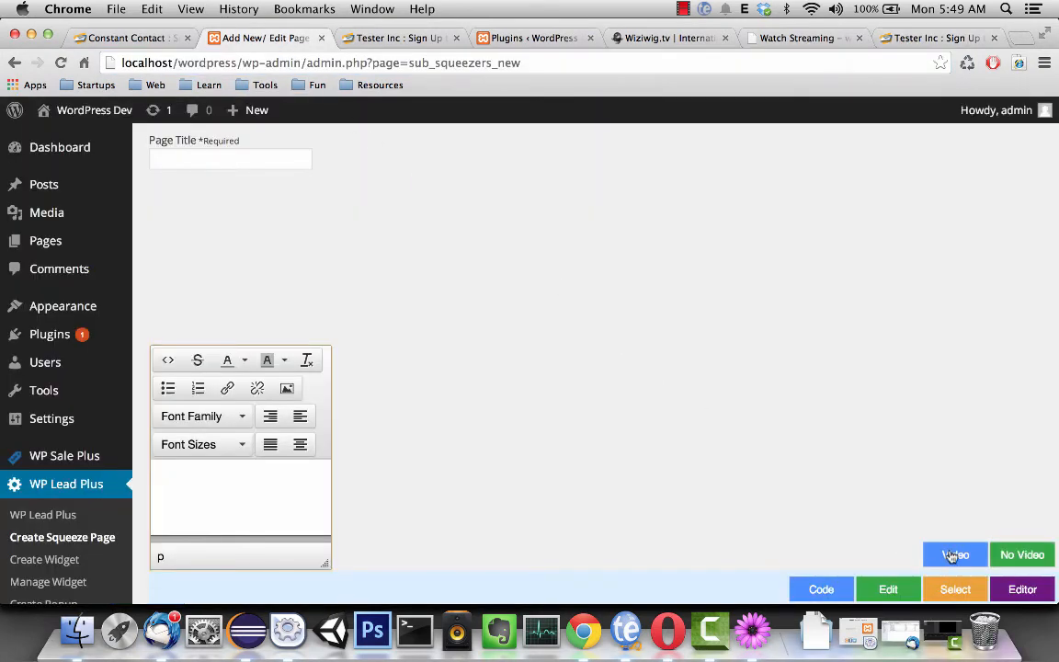
# - Choose the Video template and title the squeeze page 'contact form'
pyautogui.click(955, 554)
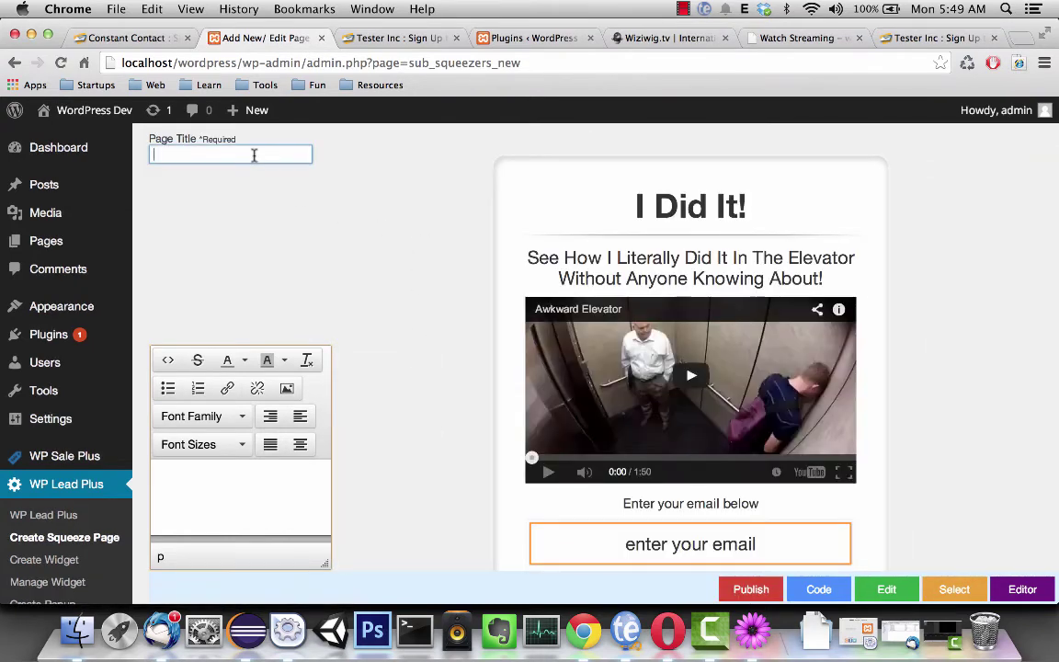
pyautogui.write('c')
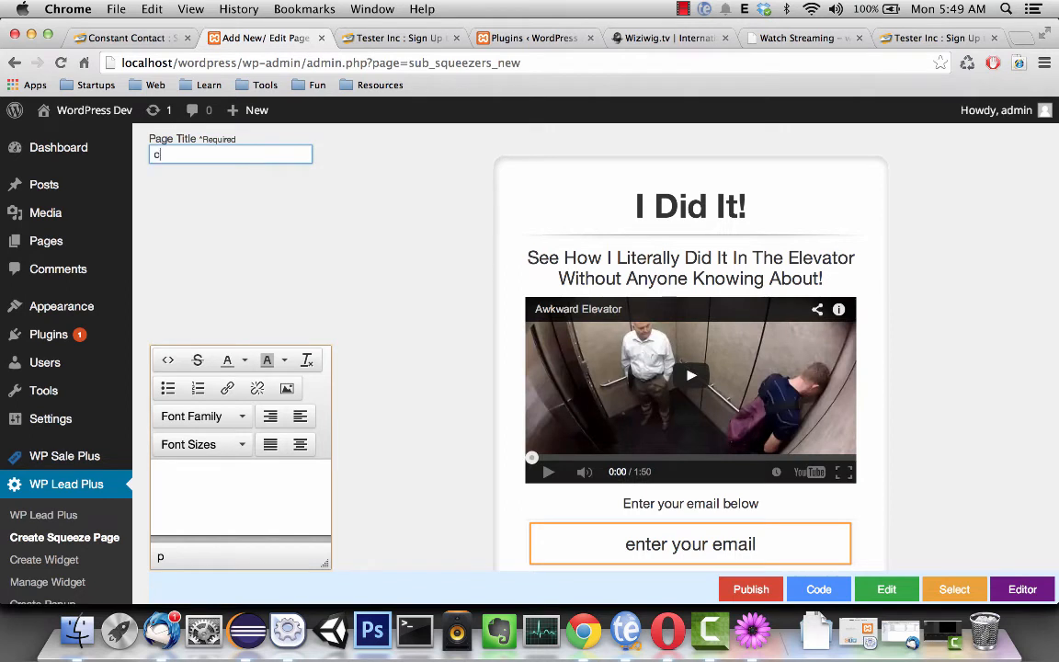
pyautogui.write('ontact form')
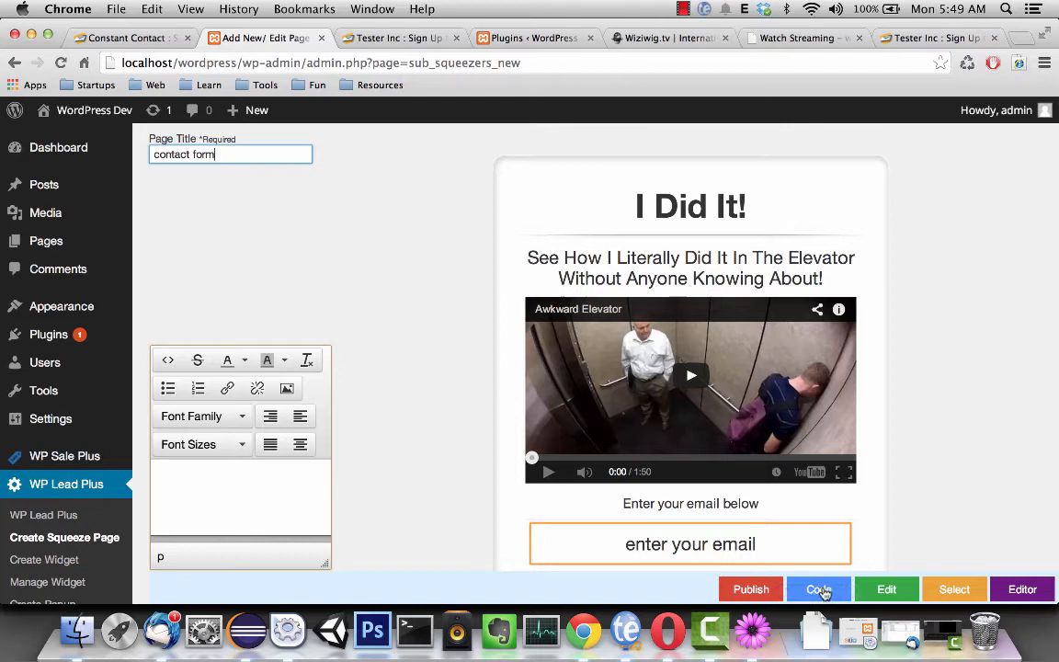
# - Connect the email field to Constant Contact and set placeholder 'Enter your email here'
pyautogui.click(817, 590)
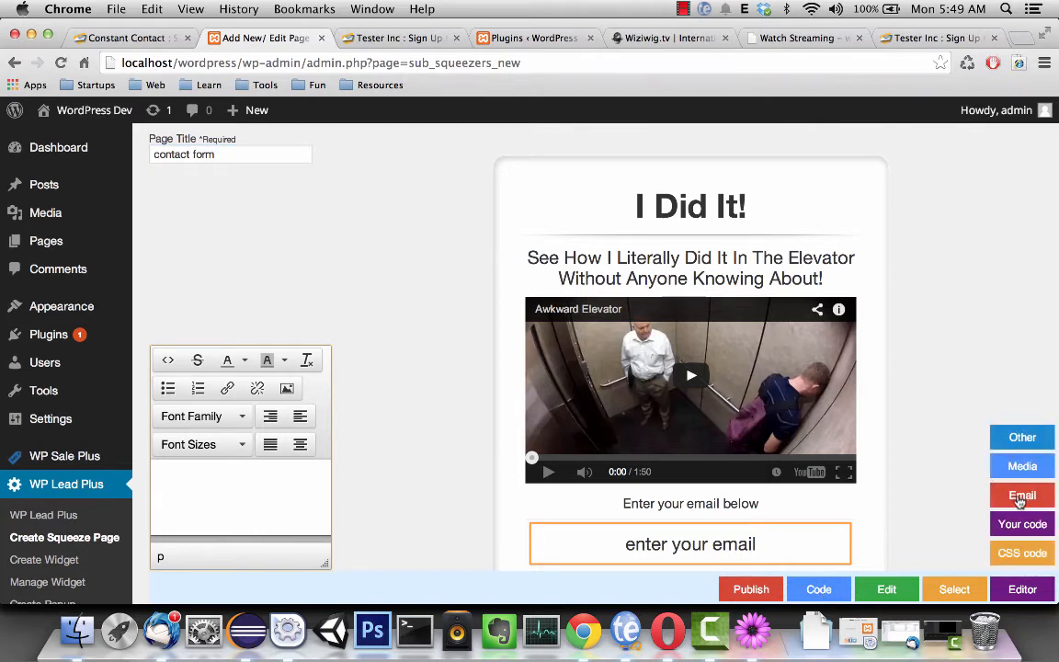
pyautogui.click(1022, 495)
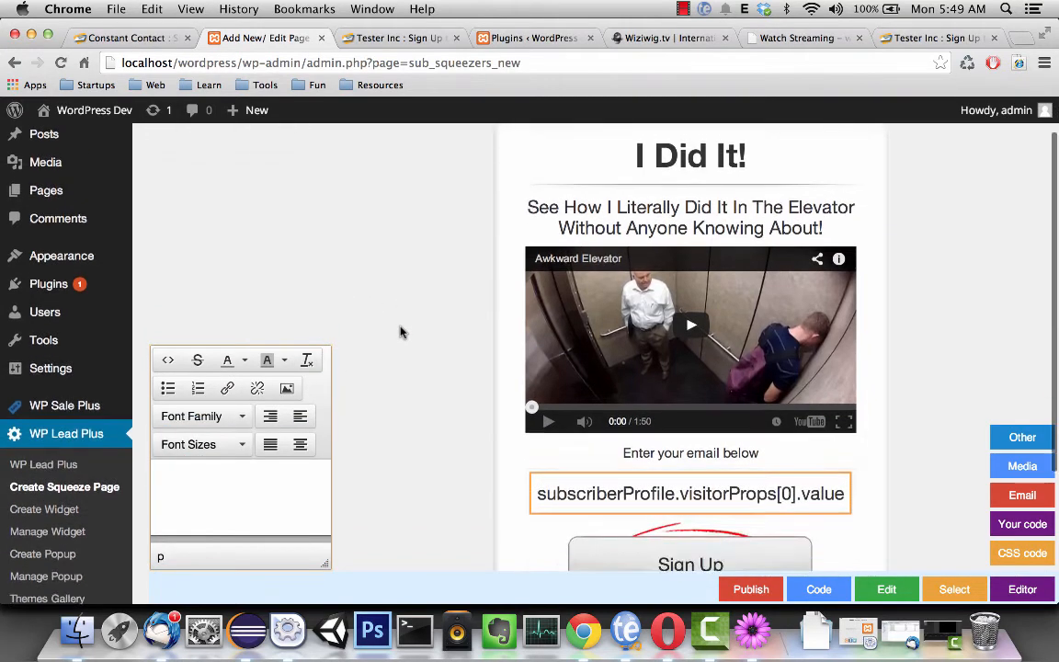
pyautogui.scroll(-3)
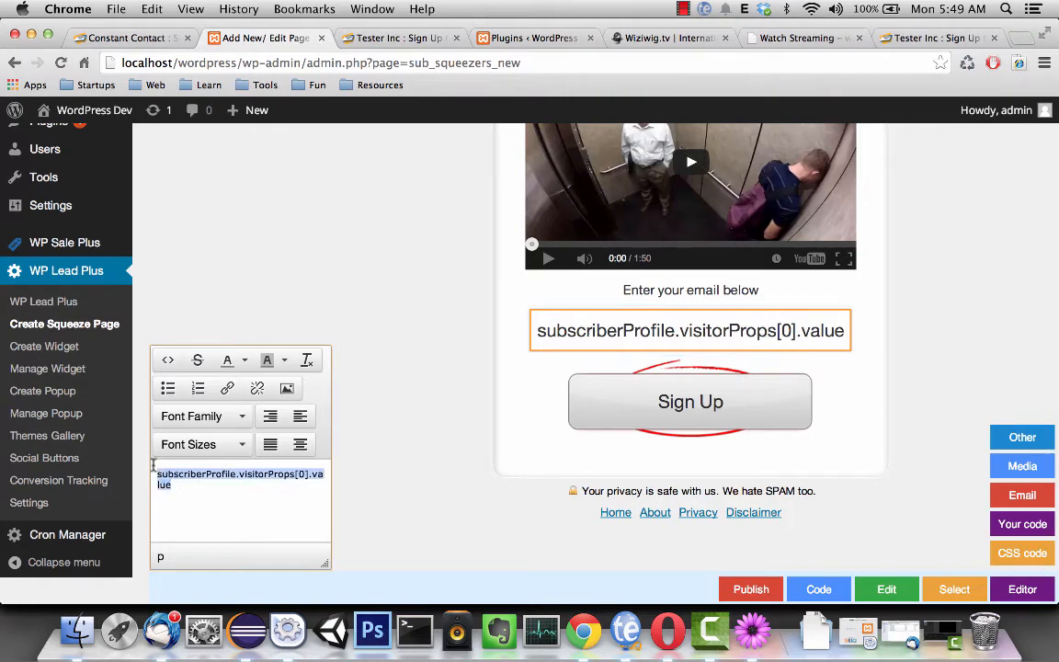
pyautogui.write('Enter your email here')
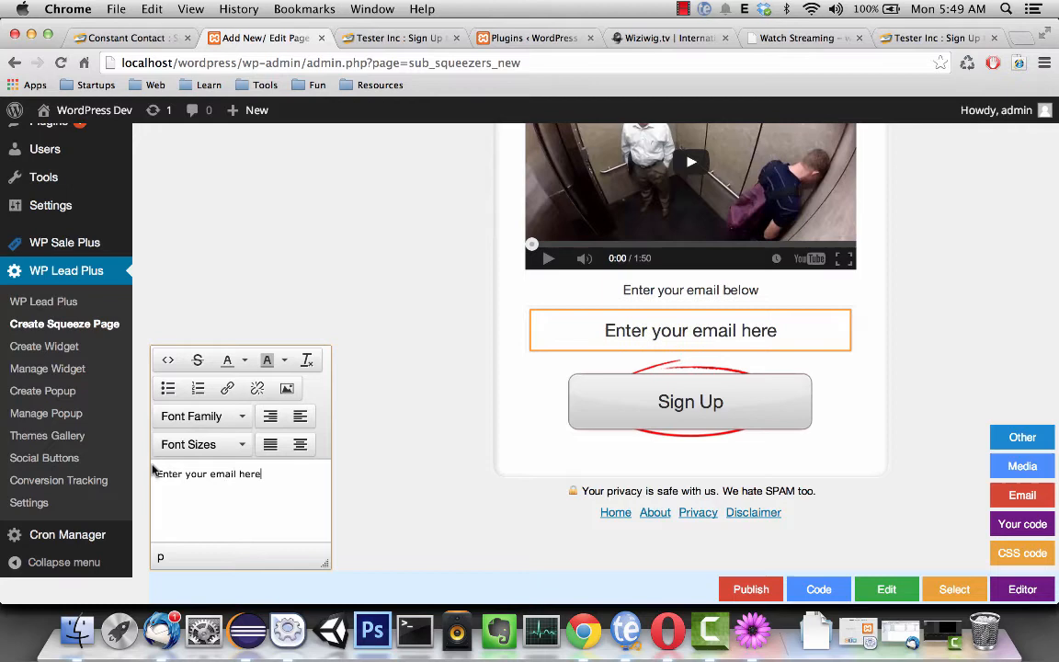
pyautogui.scroll(3)
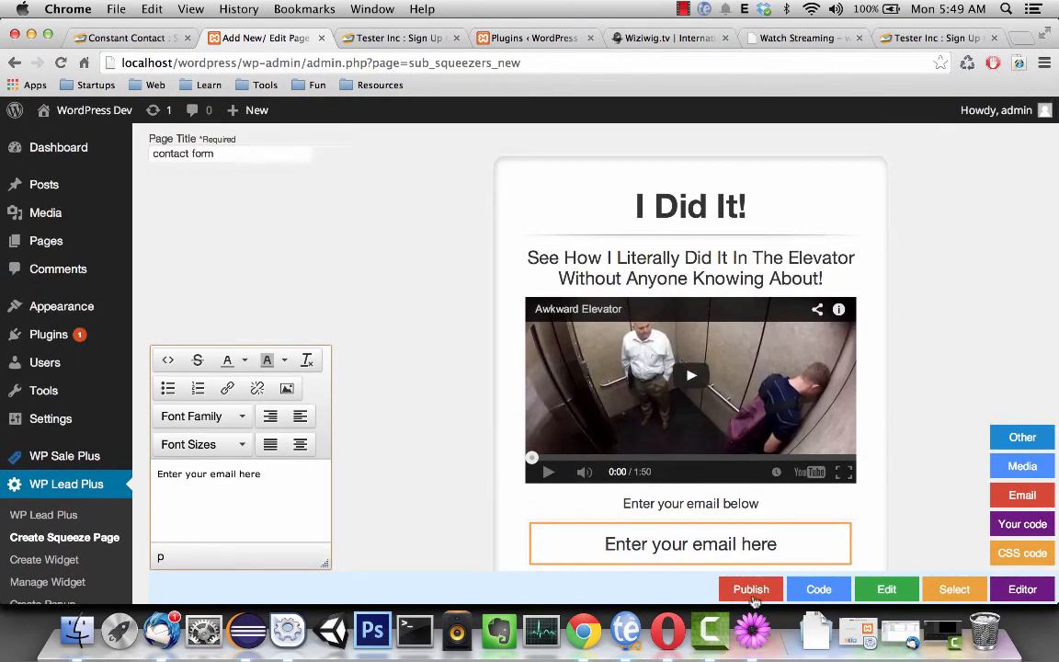
# - Publish the 'contact form' page and view it live from All Pages
pyautogui.click(751, 589)
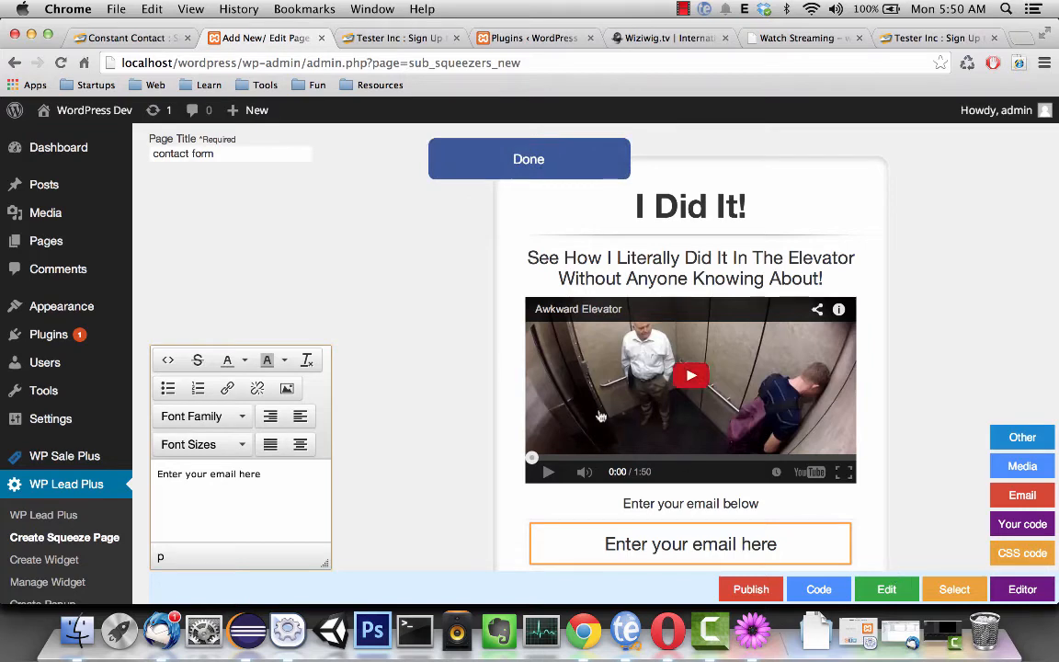
pyautogui.click(46, 241)
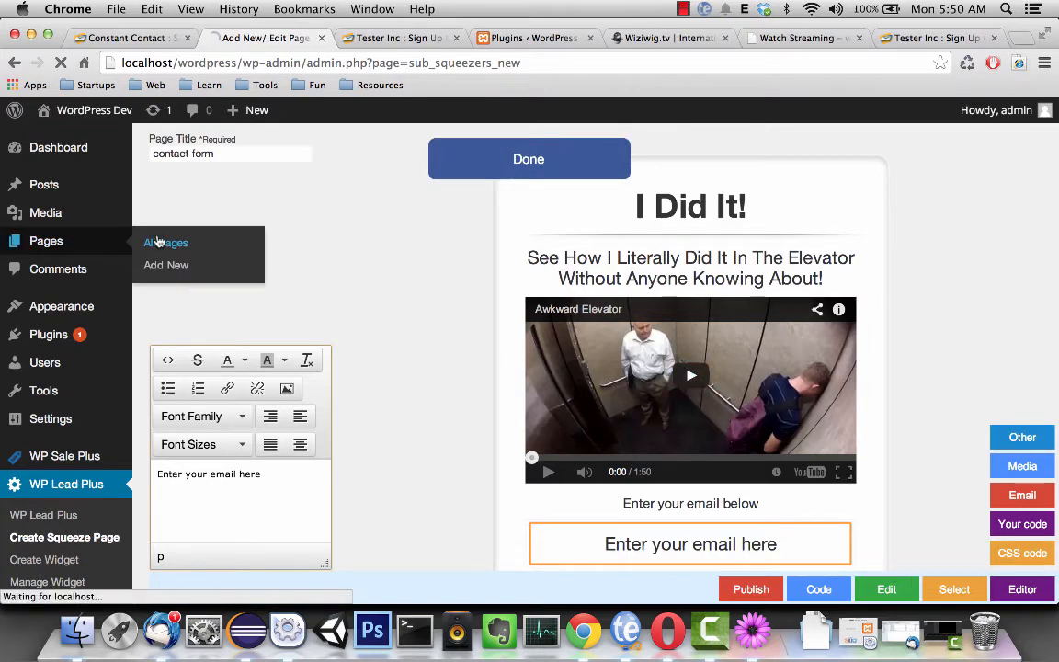
pyautogui.click(166, 242)
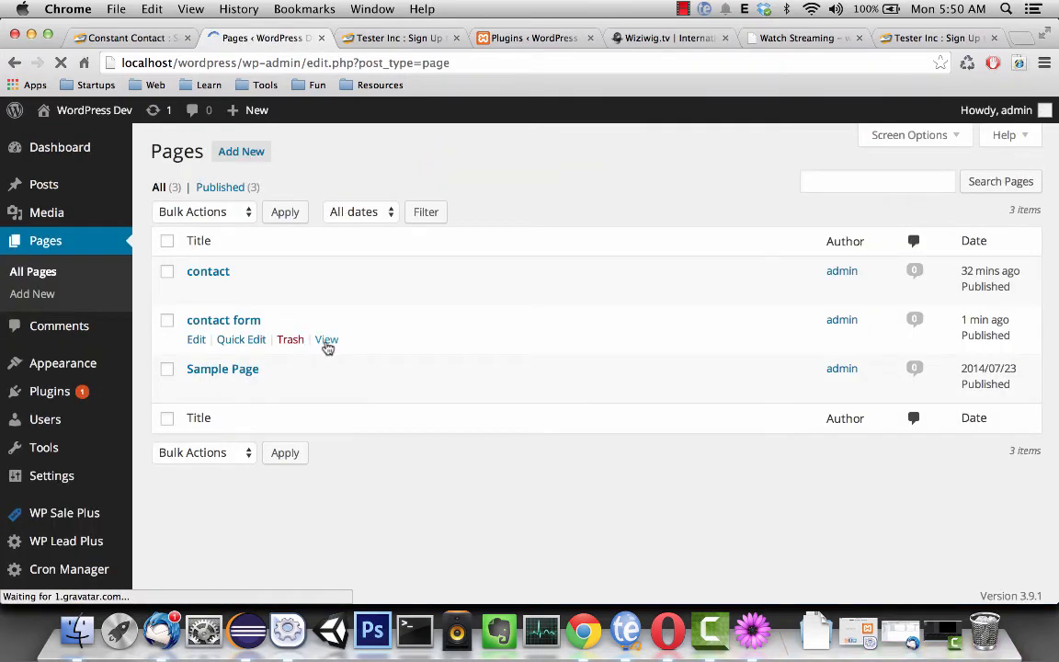
pyautogui.click(327, 340)
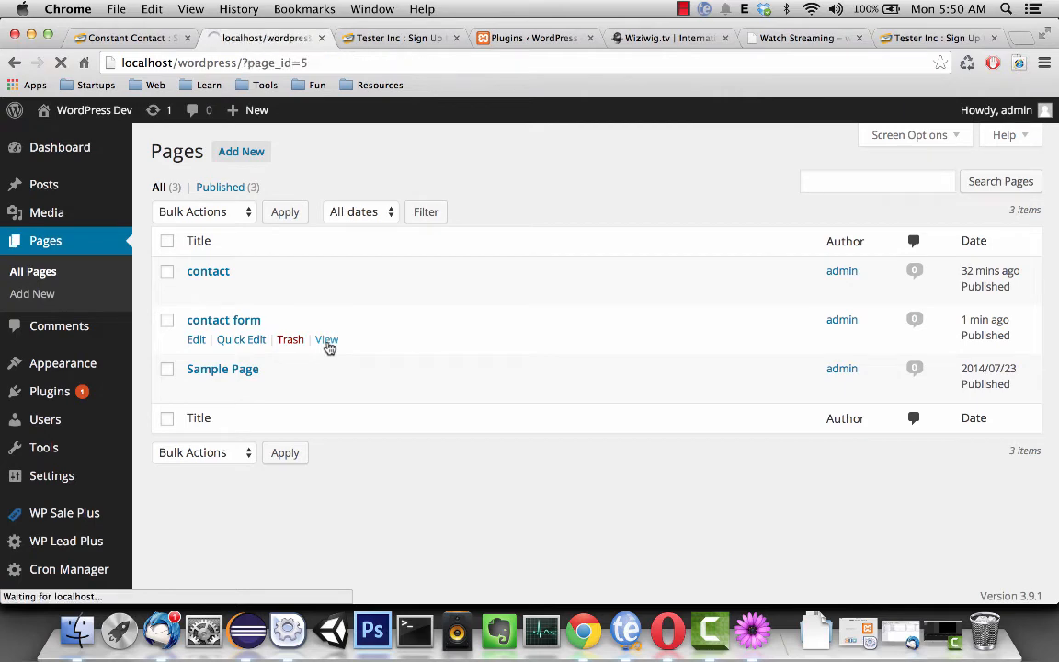
pyautogui.click(326, 339)
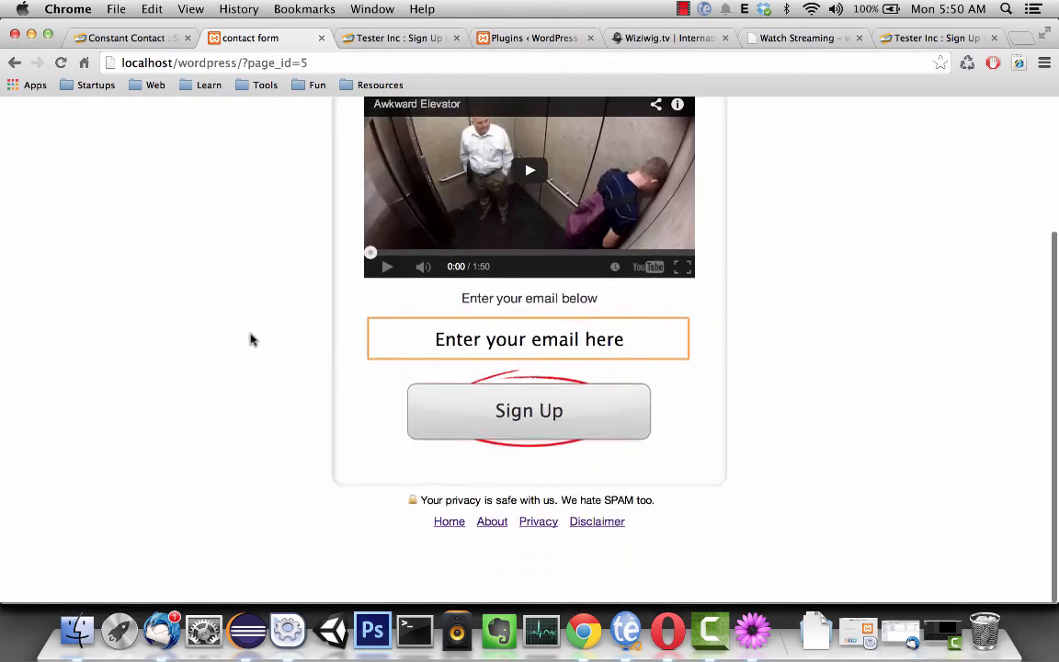
pyautogui.click(529, 339)
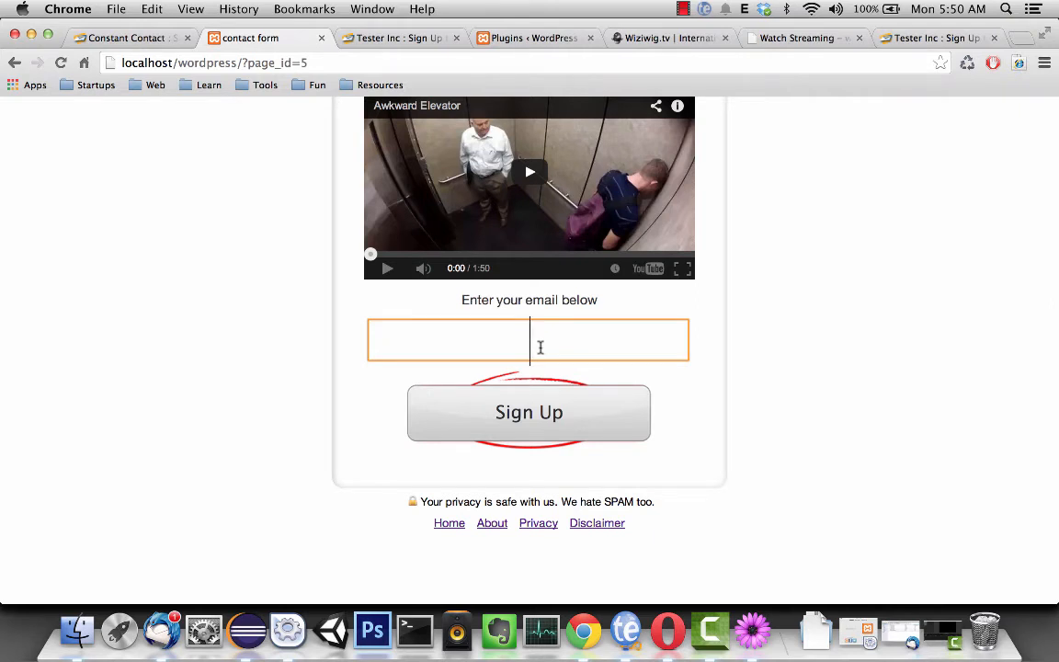
pyautogui.write('cont')
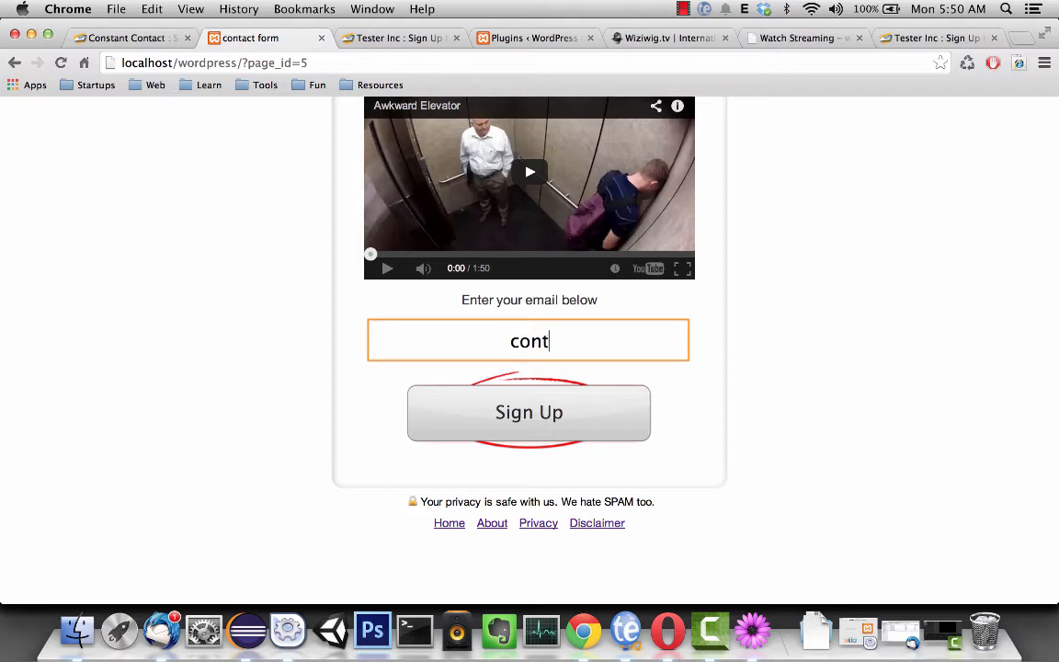
pyautogui.write('act@')
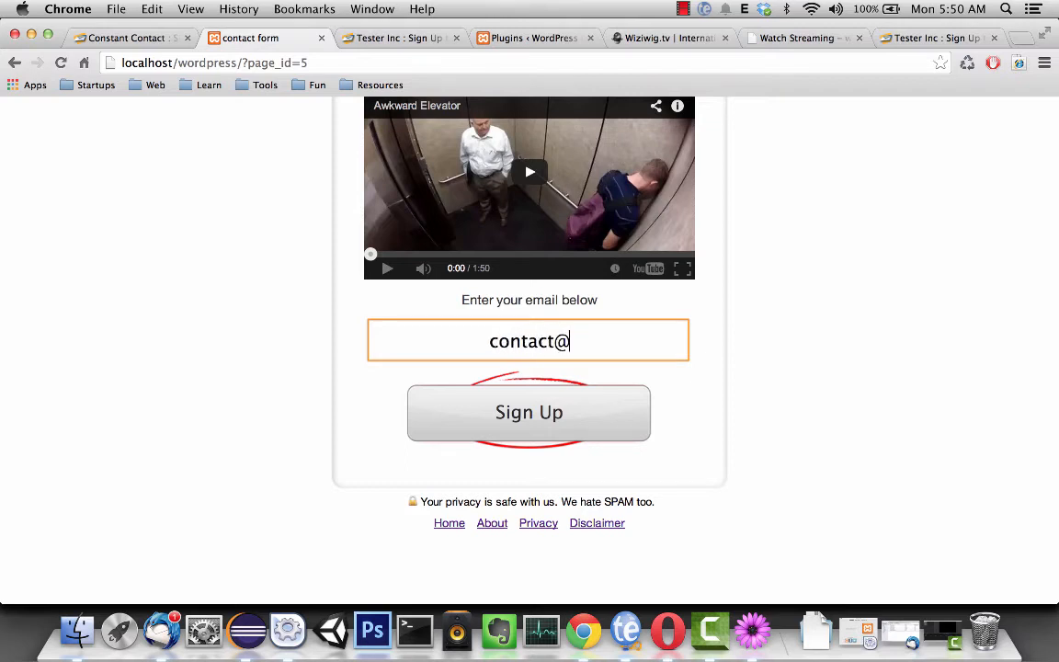
pyautogui.write('samp')
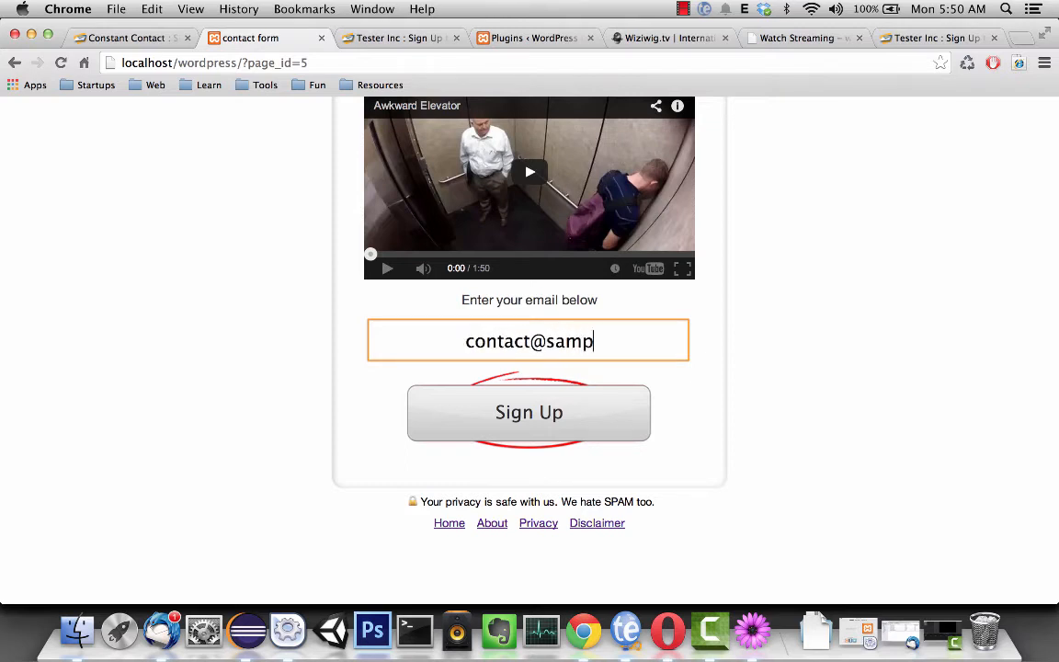
pyautogui.write('lecontac')
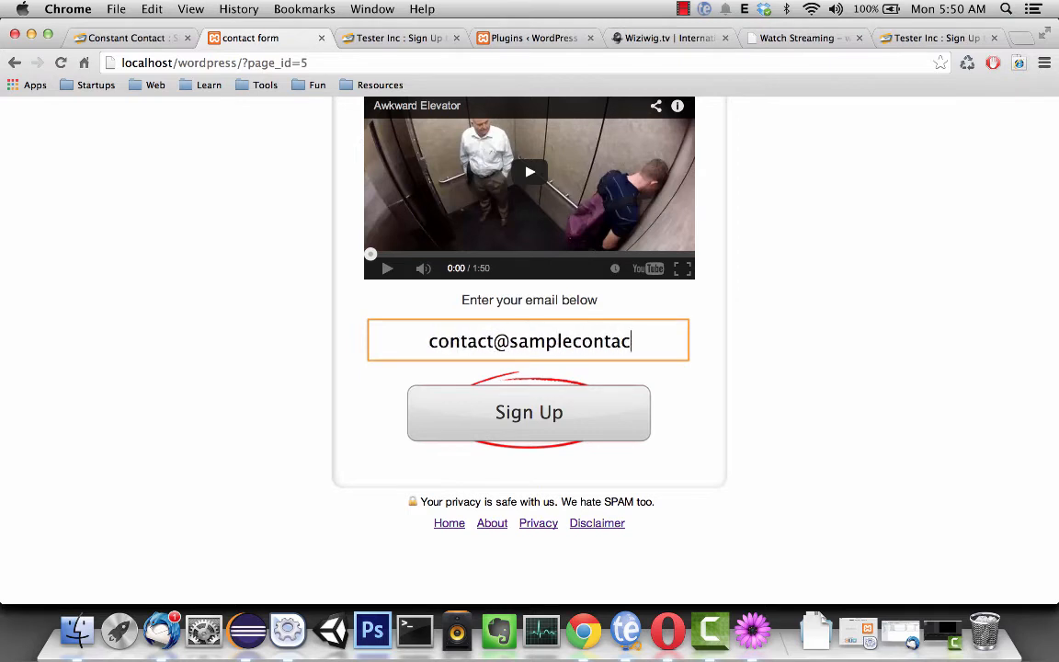
pyautogui.write('.com')
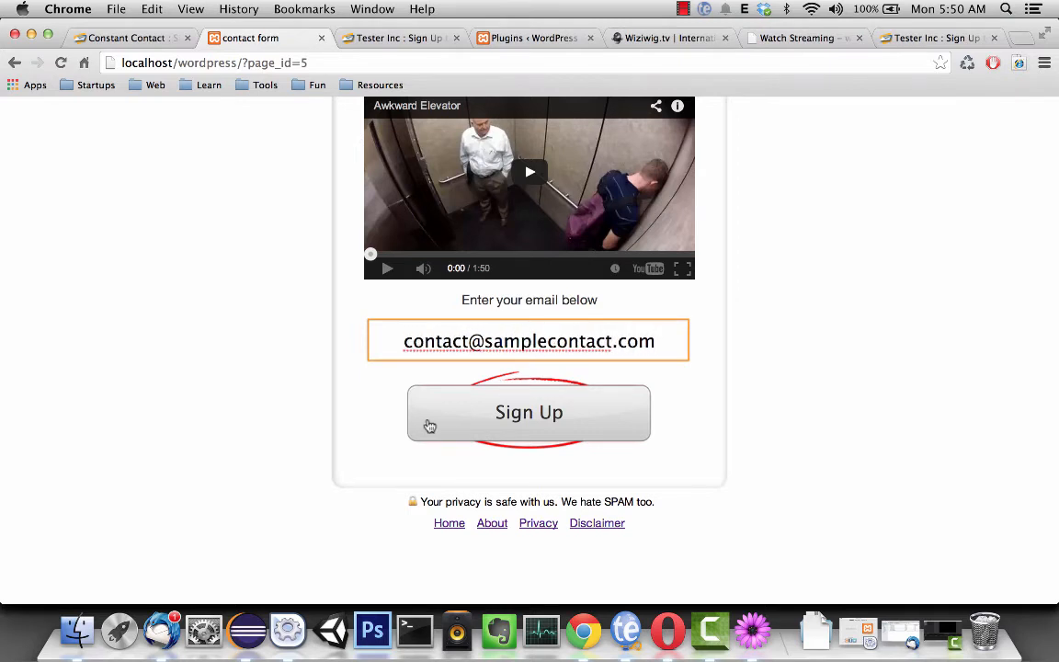
pyautogui.moveTo(540, 423)
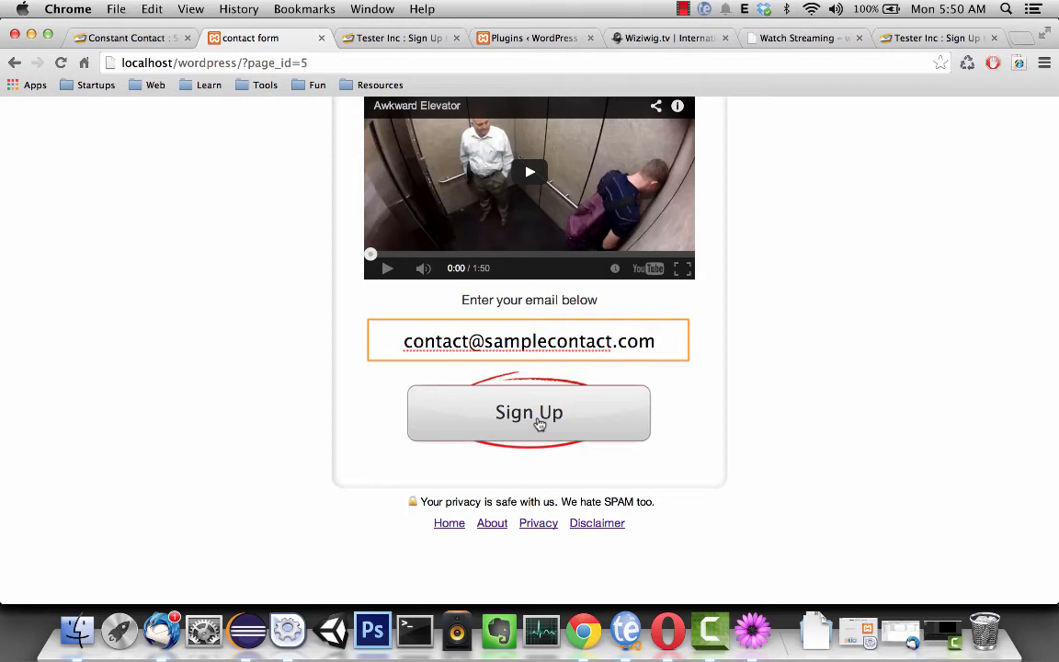
pyautogui.click(529, 341)
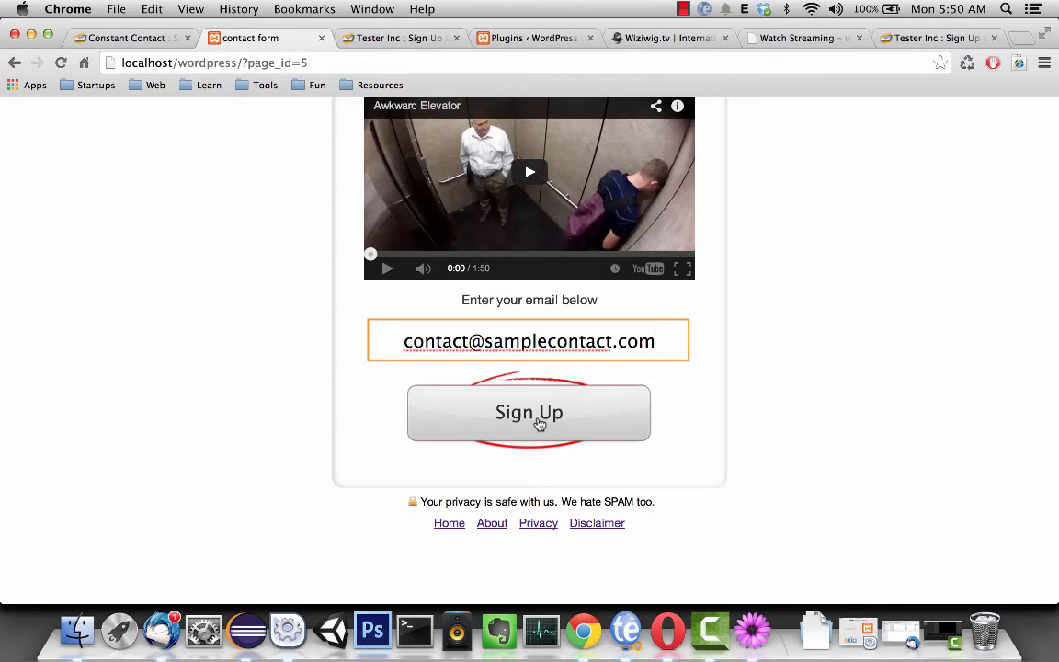
pyautogui.click(528, 412)
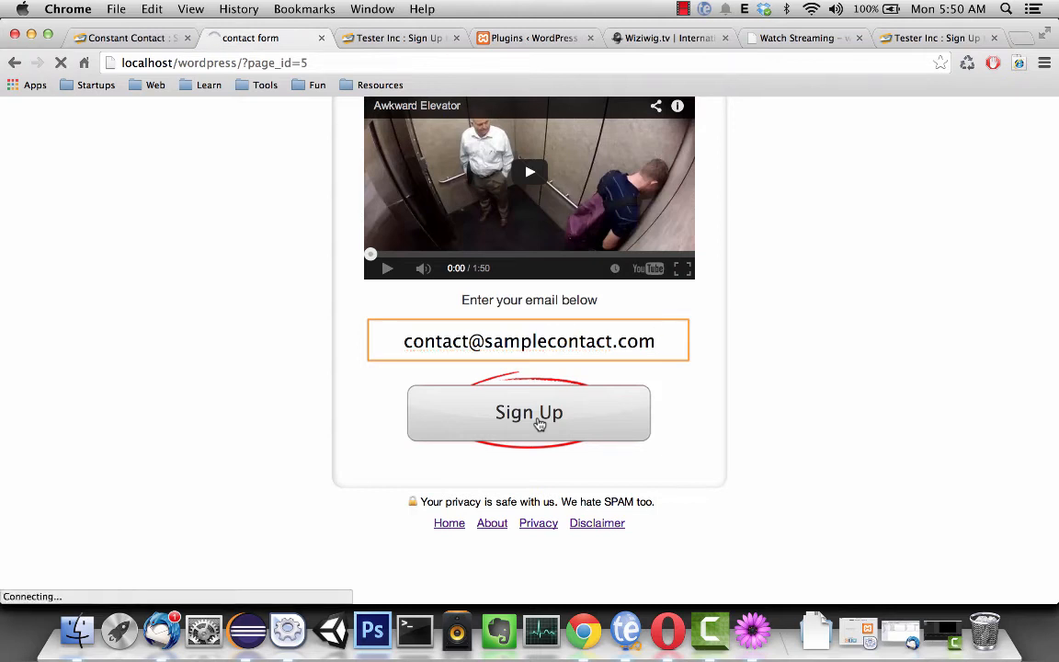
pyautogui.click(529, 412)
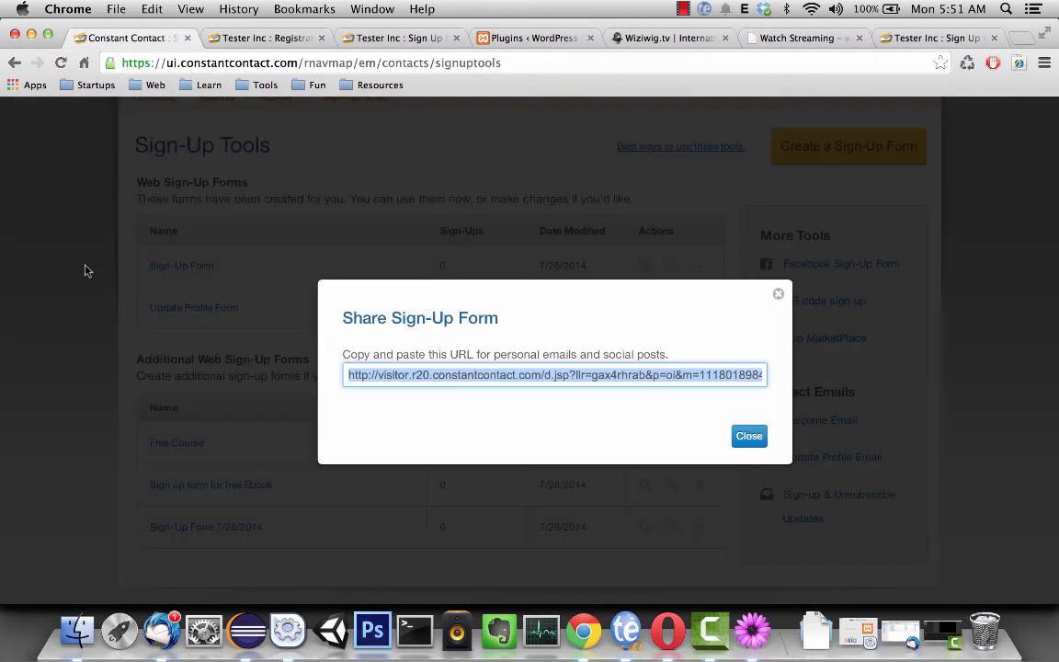
pyautogui.click(749, 435)
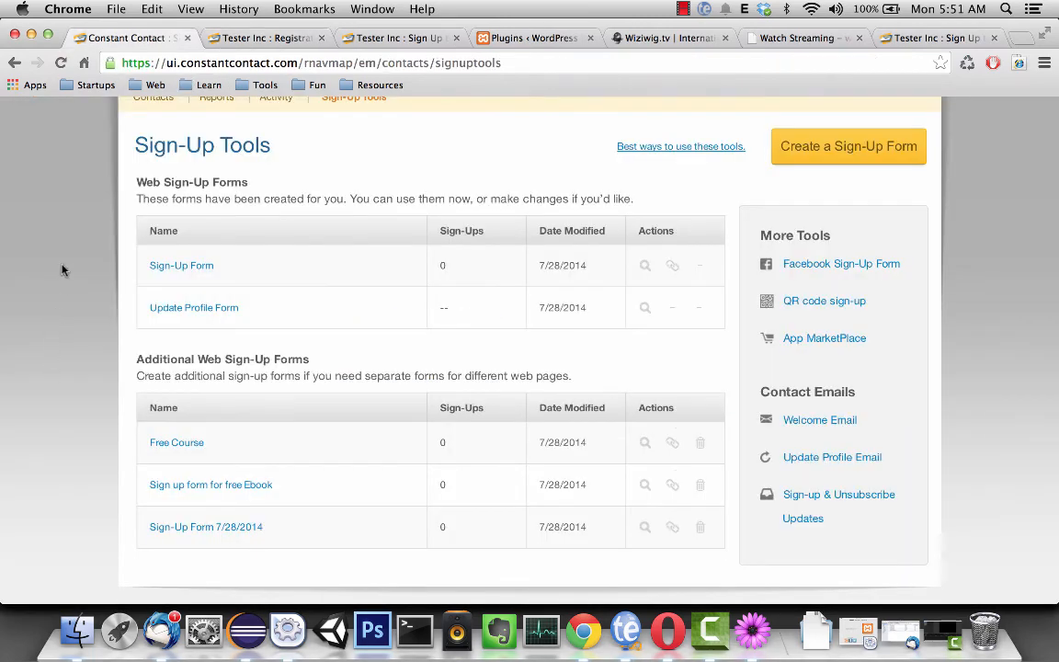
pyautogui.scroll(3)
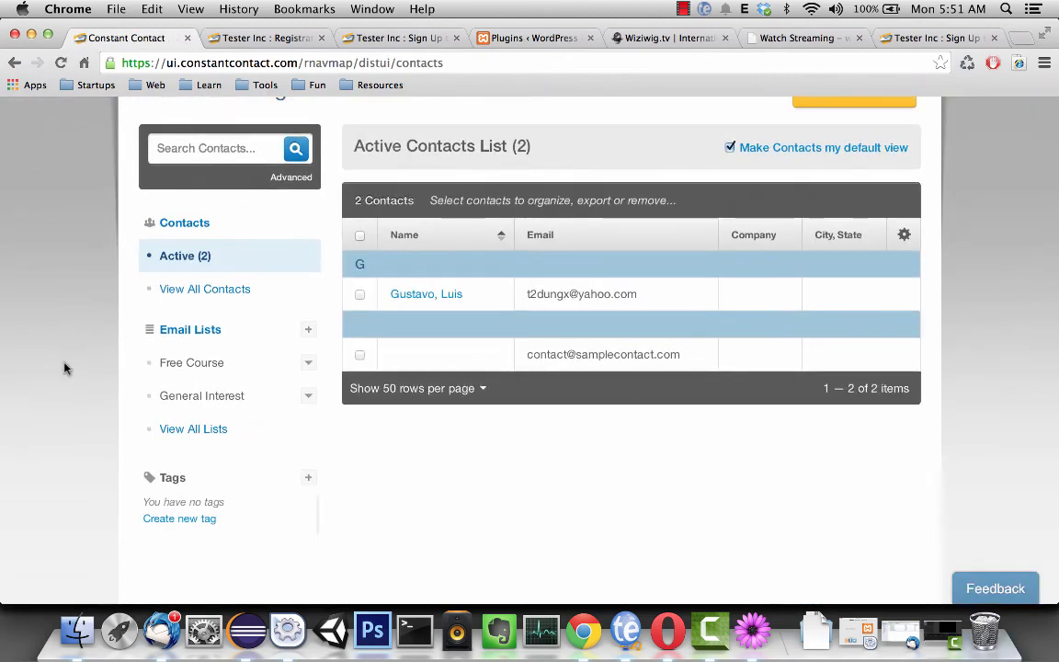
pyautogui.moveTo(564, 368)
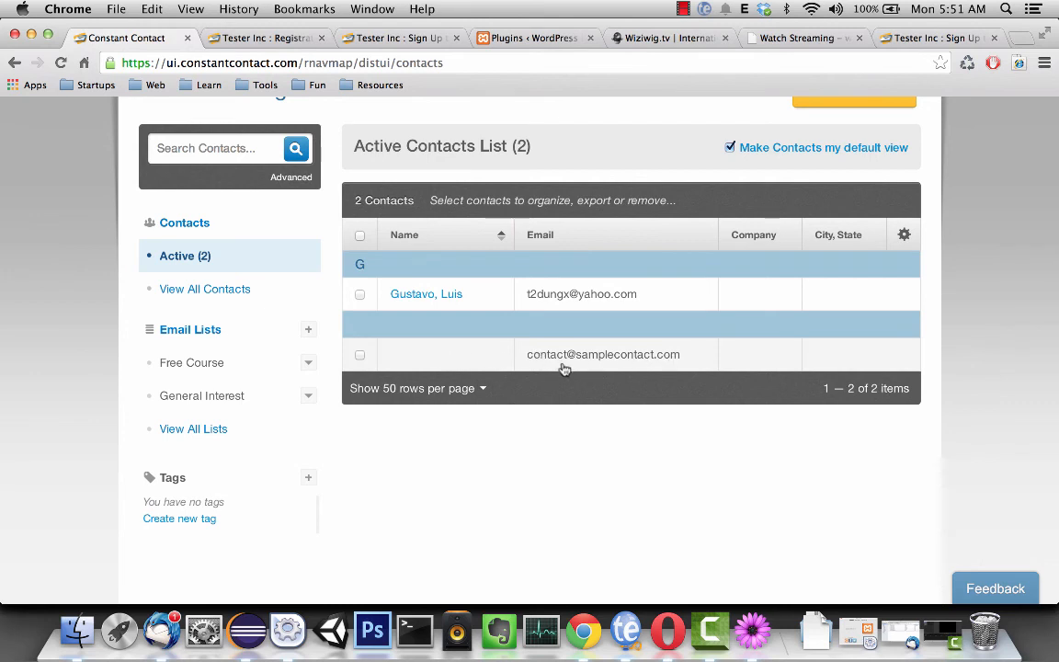
pyautogui.moveTo(579, 365)
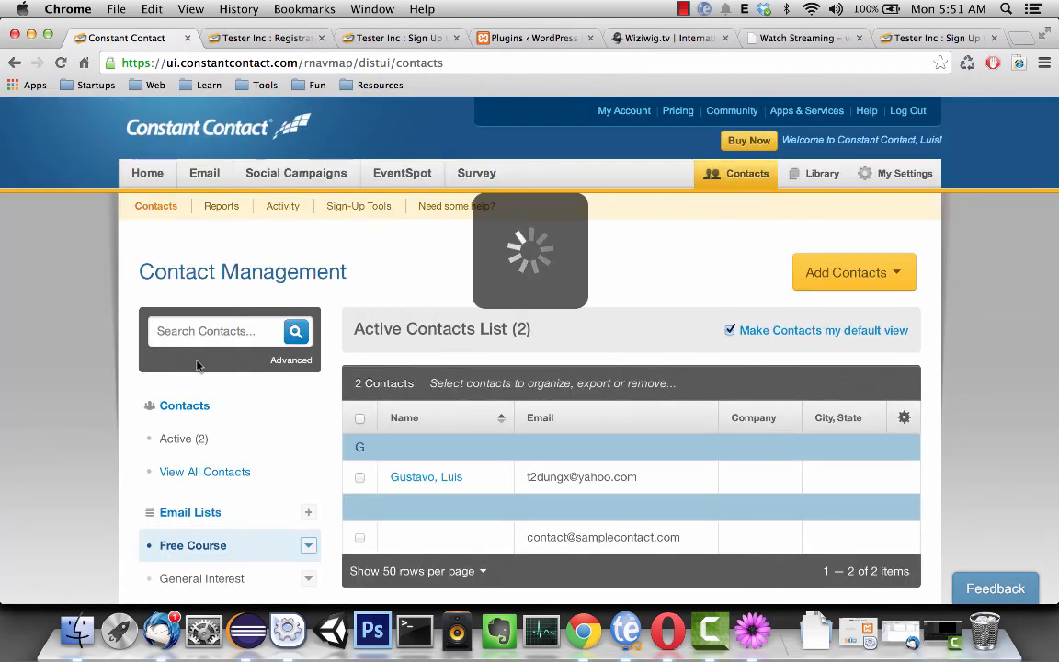
pyautogui.click(194, 545)
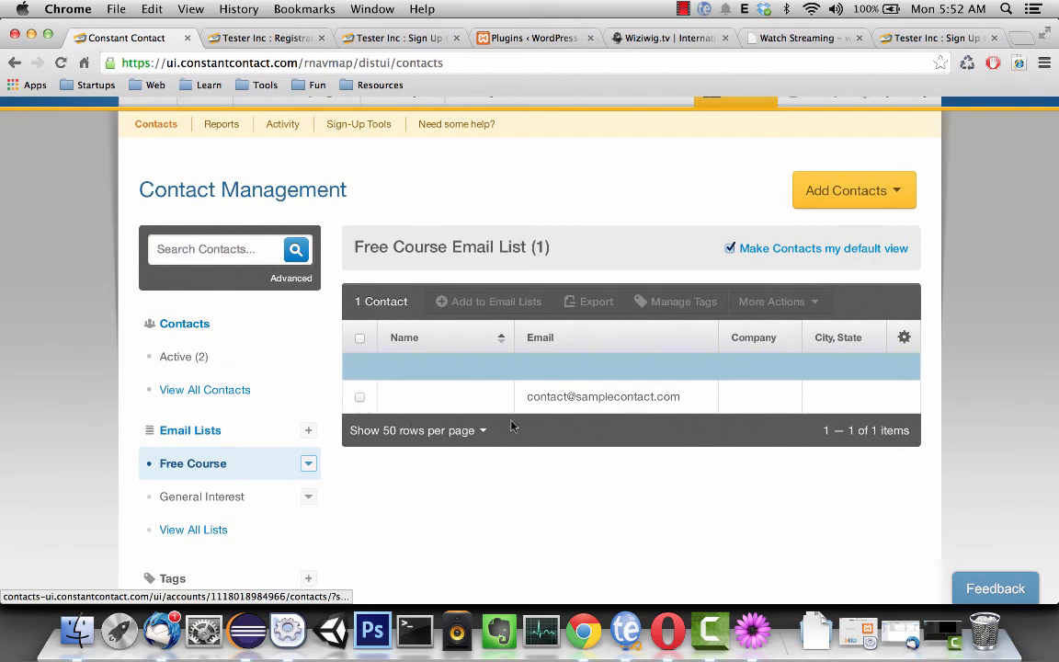